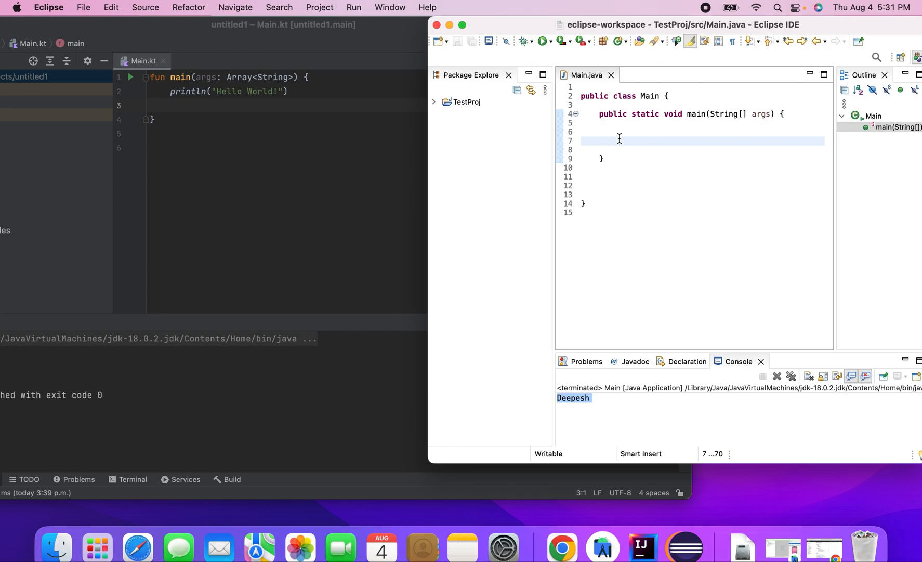
- In Main.java, declare int day = 1 and add a switch template whose case 1 prints "Its Monday"
{"action": "type", "text": "int day"}
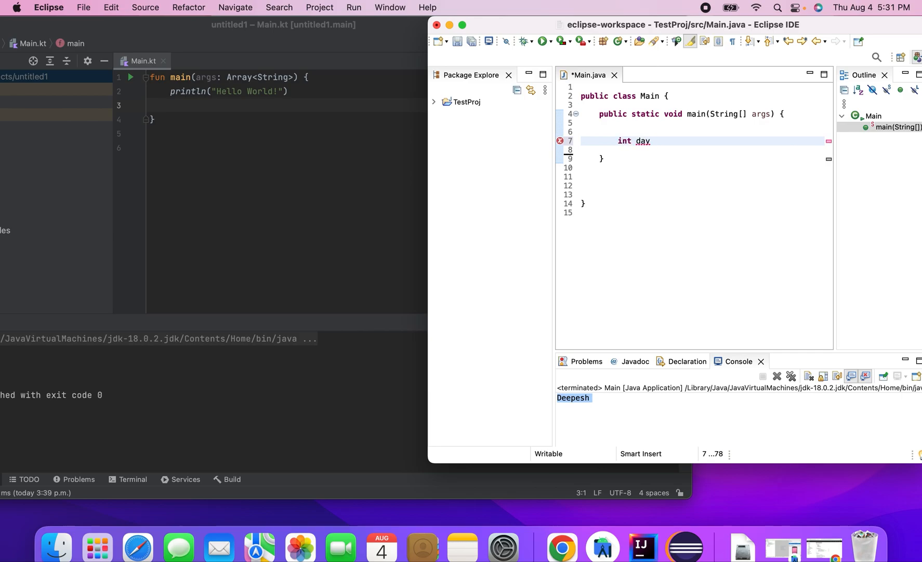
{"action": "type", "text": "=1;"}
{"action": "left_click", "coordinate": [707, 150]}
{"action": "type", "text": "swi"}
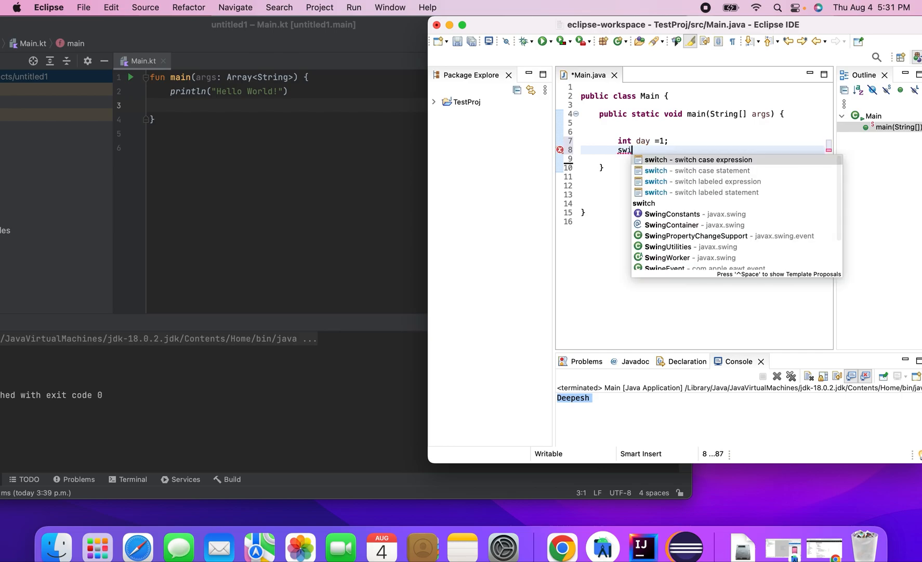
{"action": "left_click", "coordinate": [698, 159]}
{"action": "type", "text": "ay"}
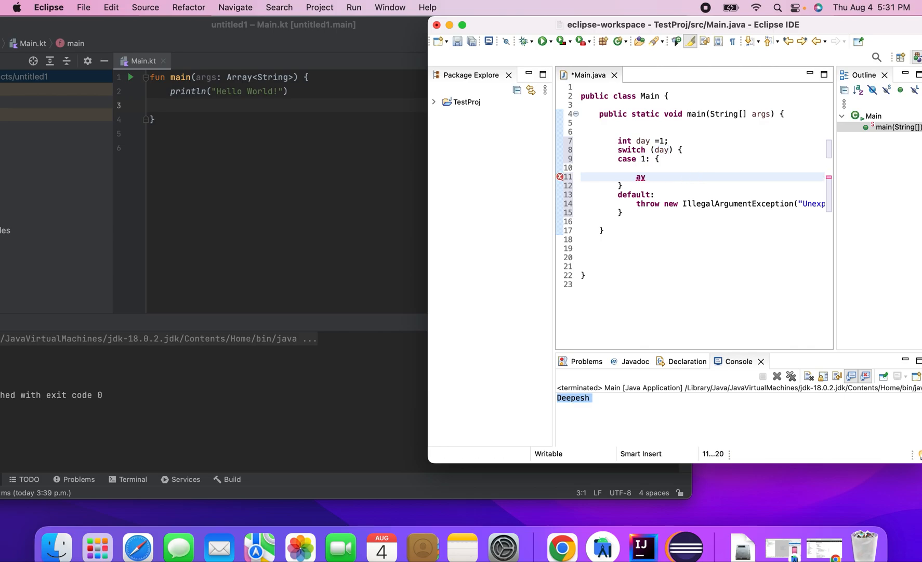
{"action": "type", "text": "sys"}
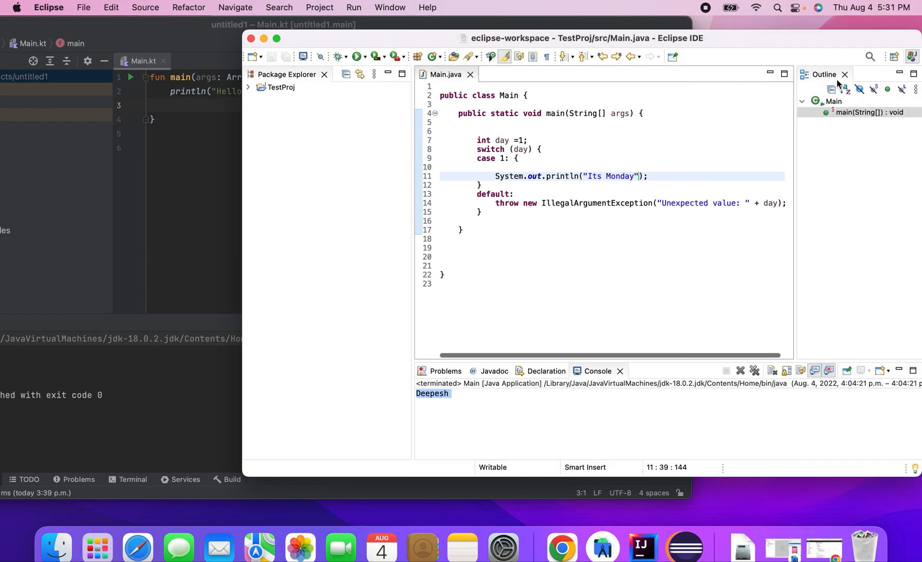
- Start a case 2: branch below the case 1 block
{"action": "left_click", "coordinate": [505, 140]}
{"action": "type", "text": "cas"}
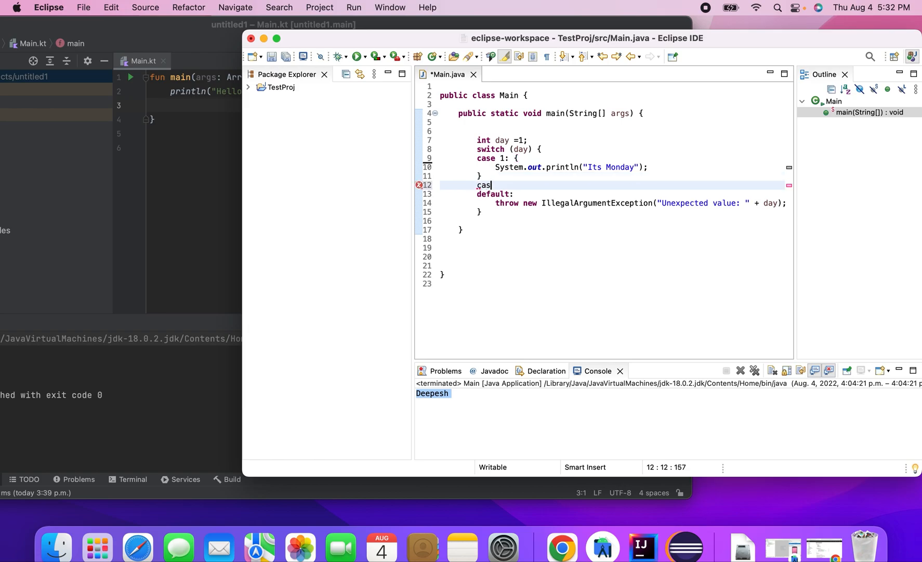
{"action": "type", "text": "e 2:"}
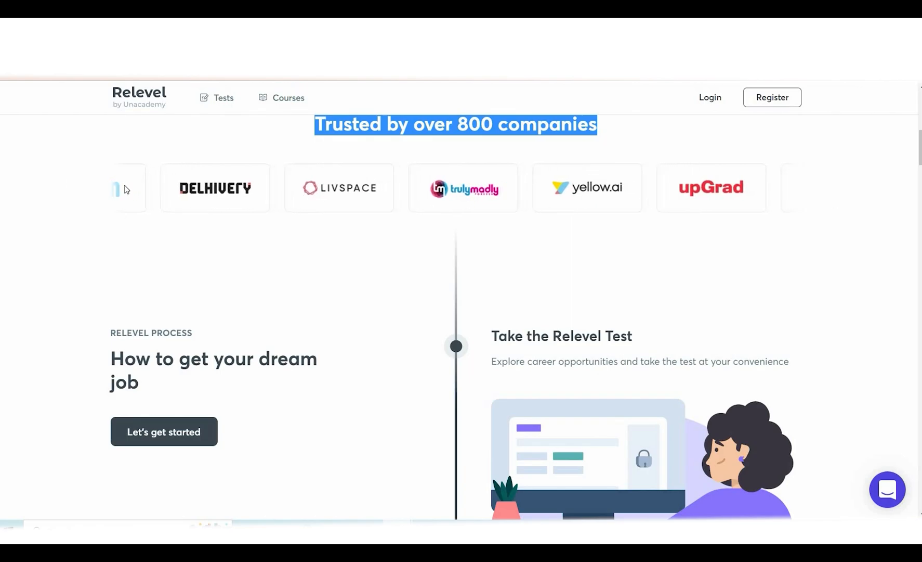
- Scroll through Relevel's hiring process, courses and partner sections, highlighting the interviews text
{"action": "scroll", "scroll_direction": "down", "scroll_amount": 3}
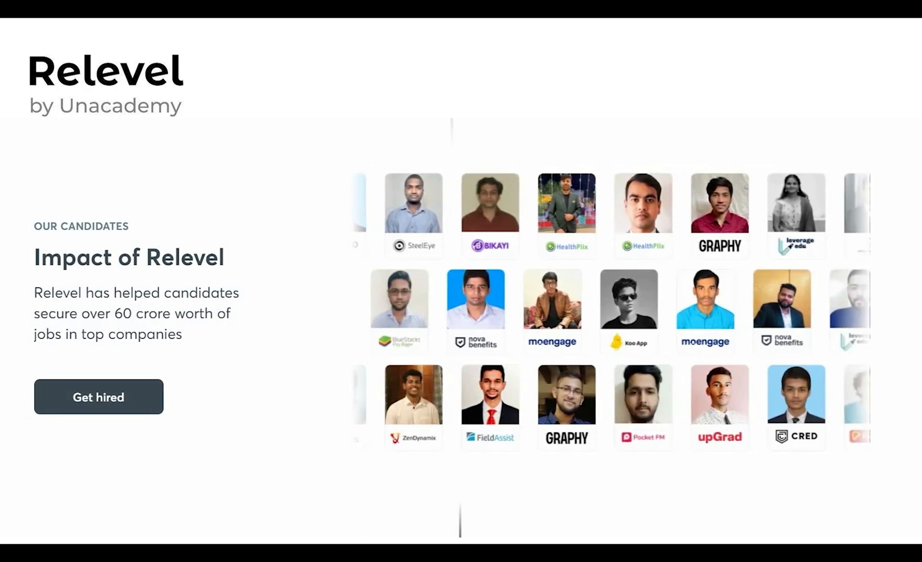
{"action": "scroll", "scroll_direction": "down", "scroll_amount": 3}
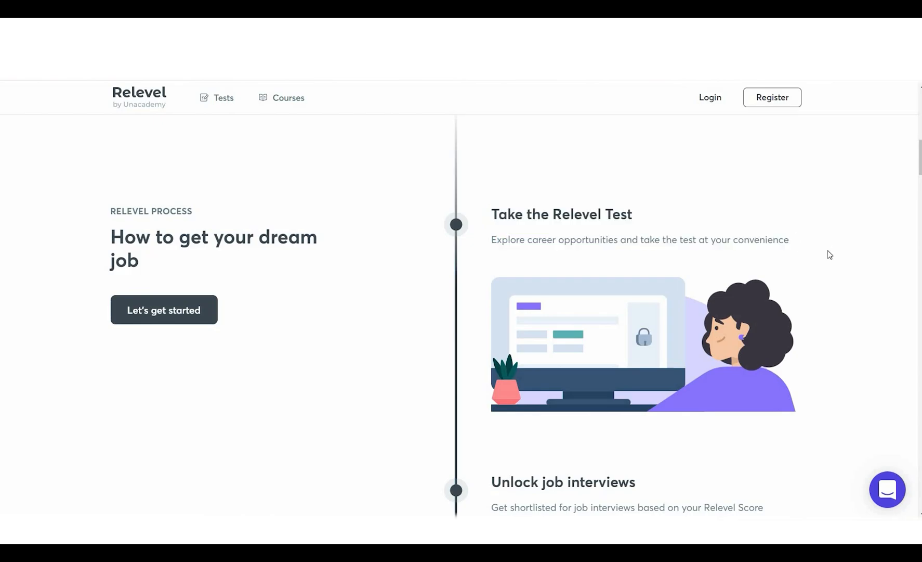
{"action": "scroll", "scroll_direction": "down", "scroll_amount": 3}
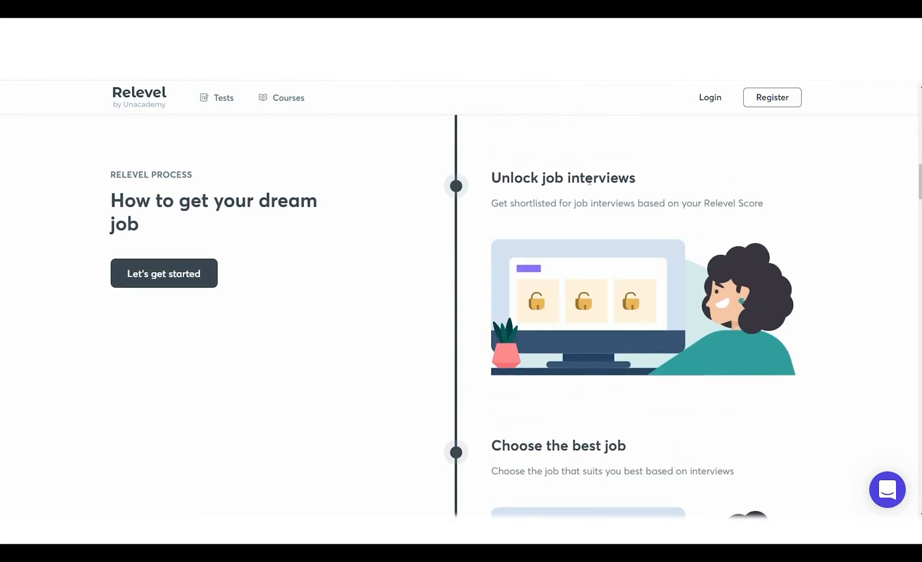
{"action": "left_click_drag", "start_coordinate": [491, 203], "coordinate": [536, 203]}
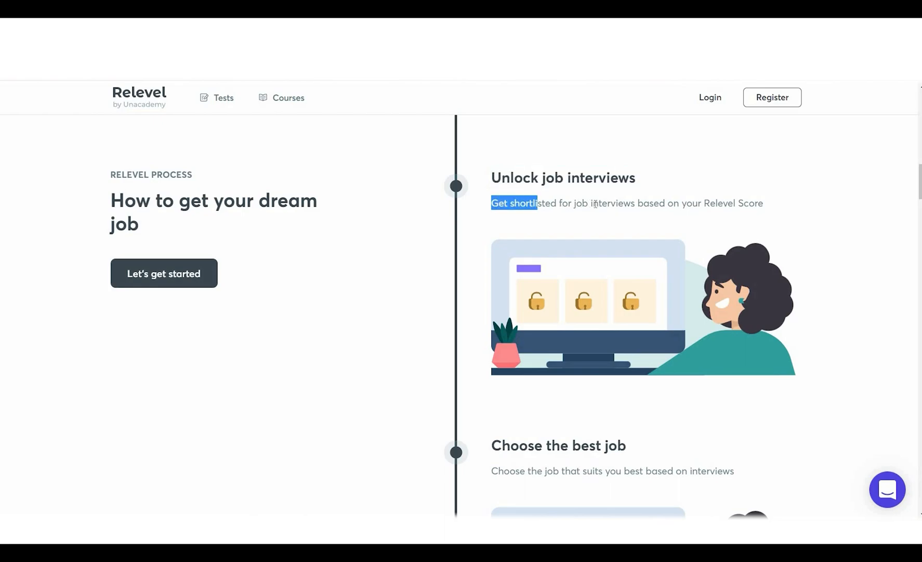
{"action": "scroll", "scroll_direction": "down", "scroll_amount": 3}
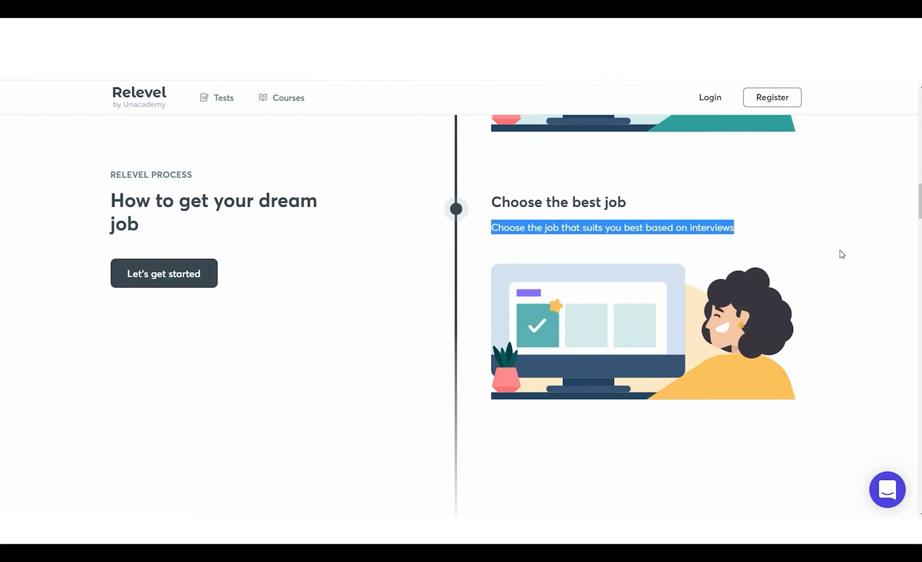
{"action": "scroll", "scroll_direction": "down", "scroll_amount": 3}
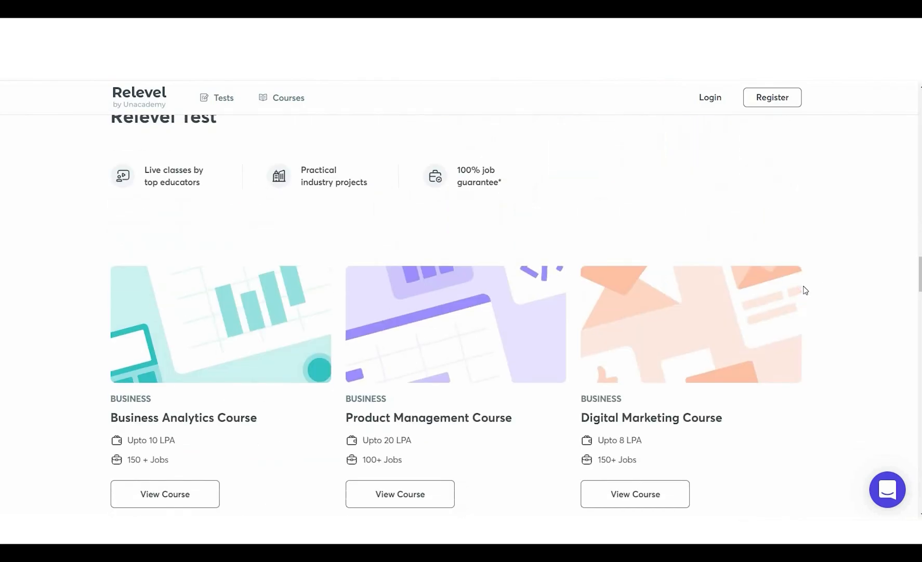
{"action": "scroll", "scroll_direction": "down", "scroll_amount": 3}
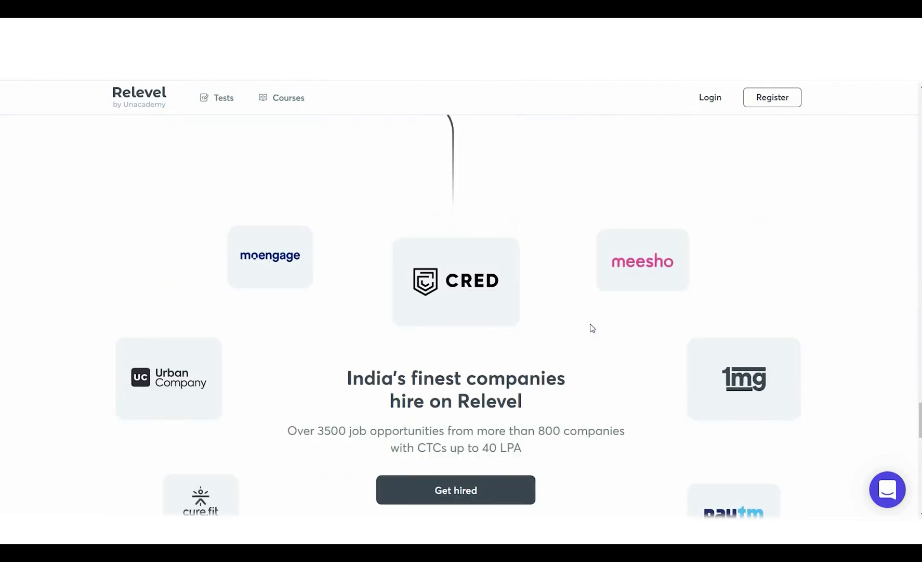
{"action": "scroll", "scroll_direction": "down", "scroll_amount": 3}
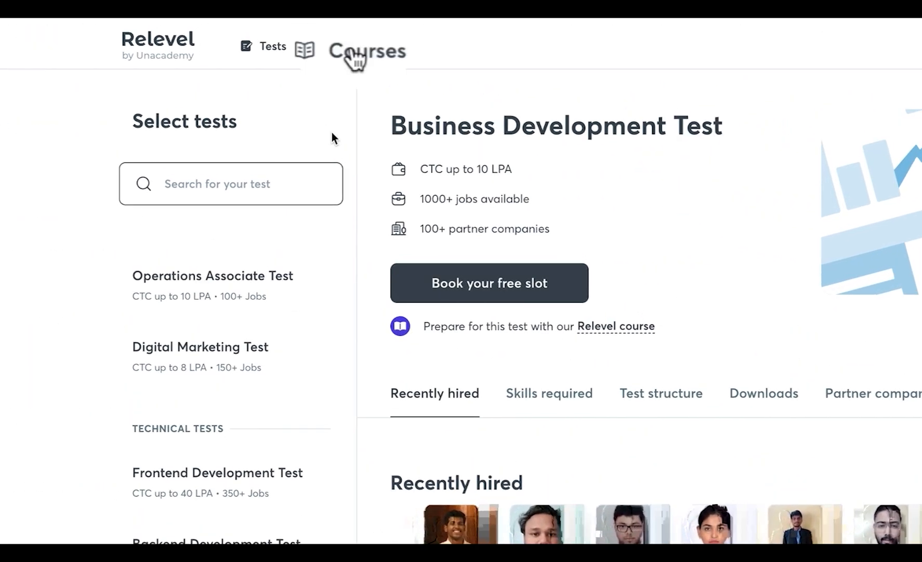
- Open Relevel's Courses catalogue and show the Business course listings like Business Analytics
{"action": "left_click", "coordinate": [366, 49]}
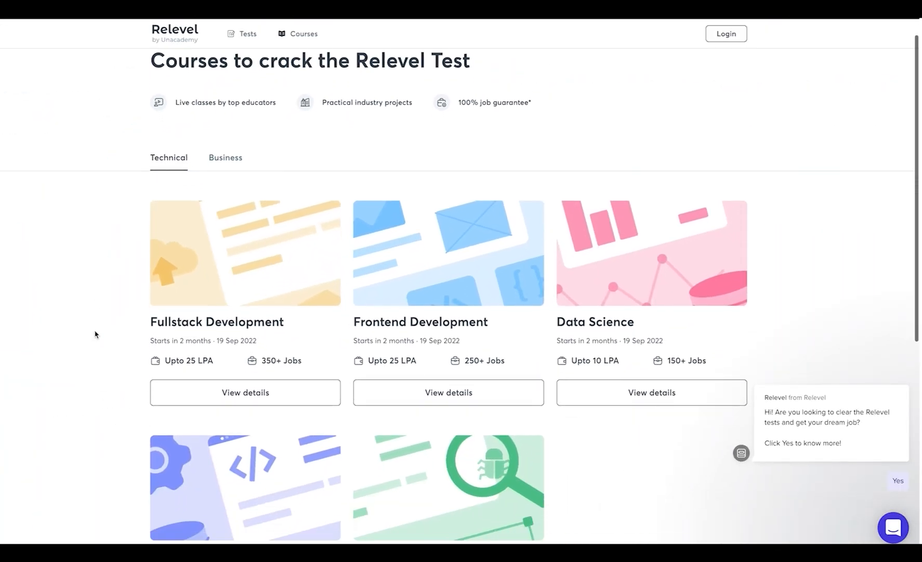
{"action": "scroll", "scroll_direction": "down", "scroll_amount": 3}
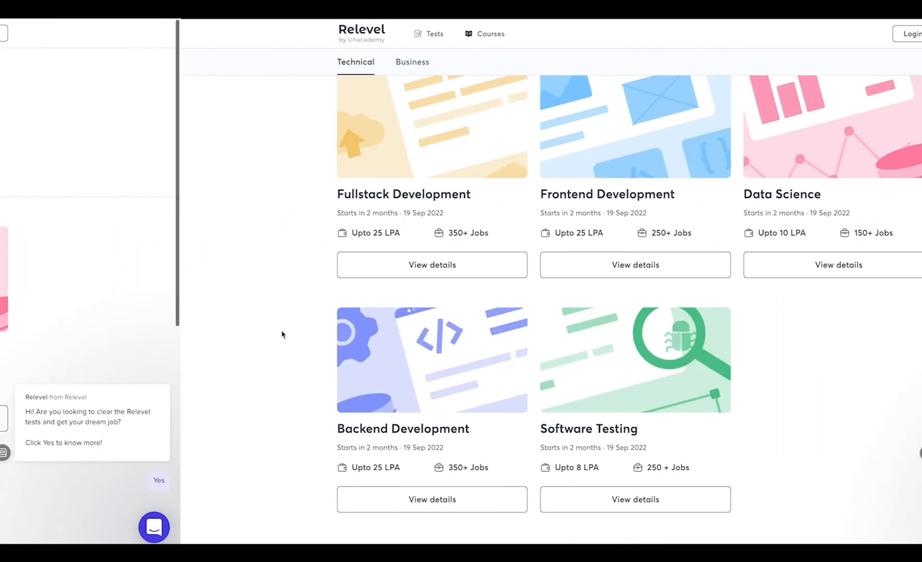
{"action": "left_click", "coordinate": [412, 62]}
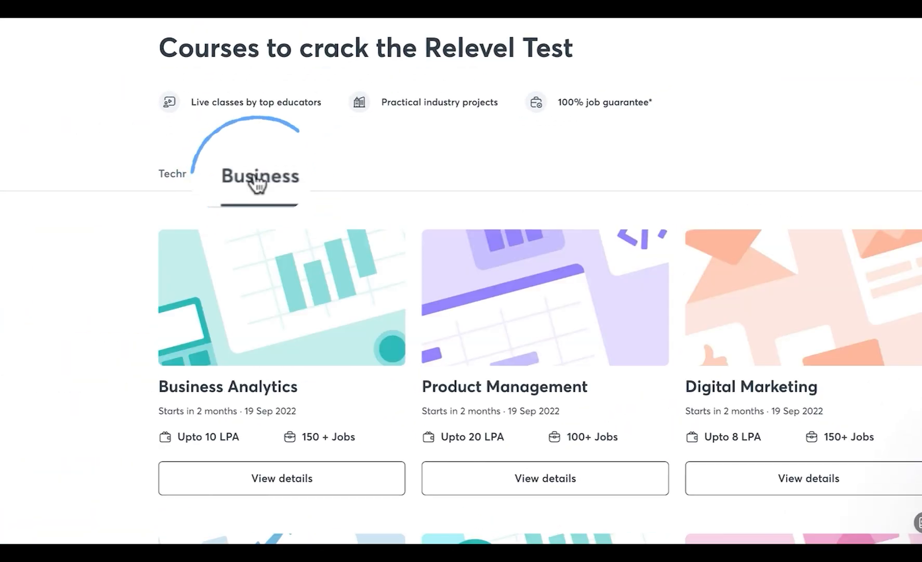
{"action": "scroll", "scroll_direction": "down", "scroll_amount": 3}
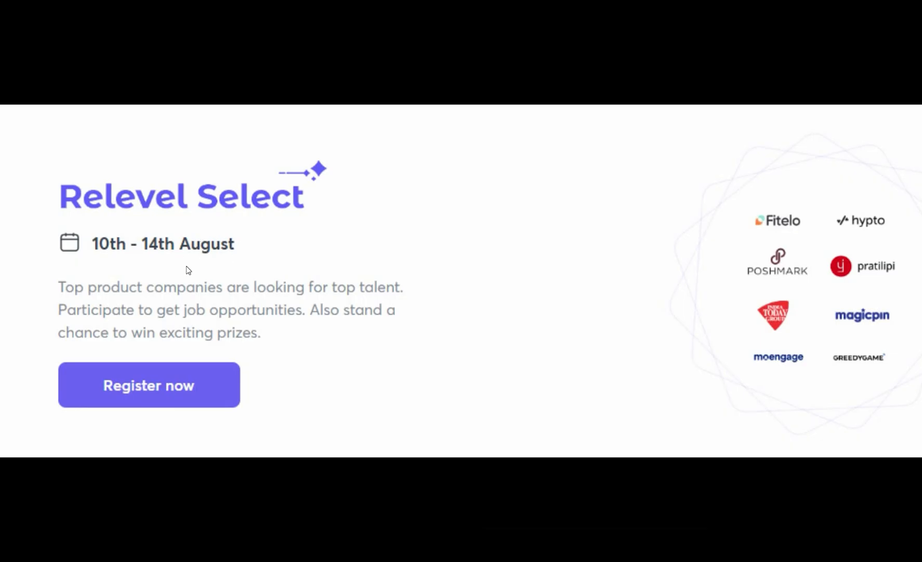
{"action": "mouse_move", "coordinate": [219, 266]}
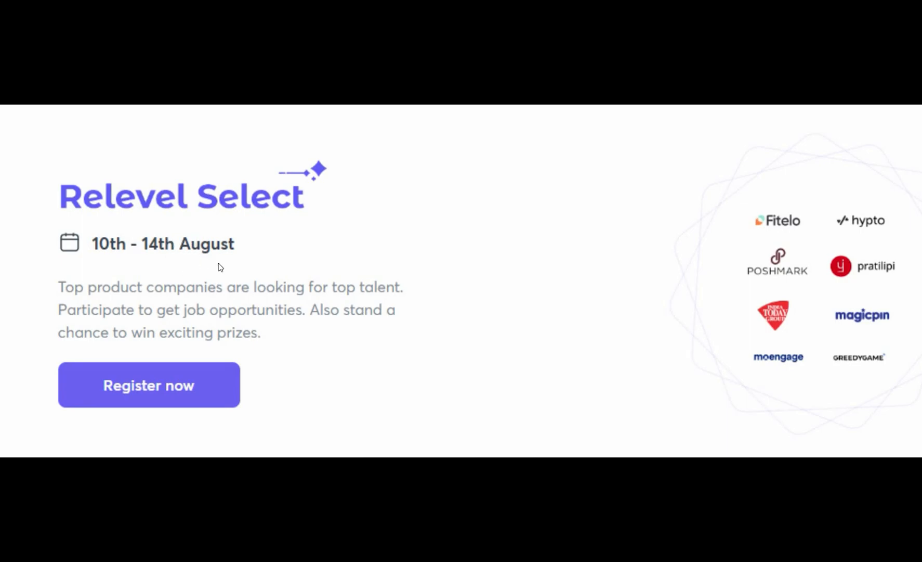
{"action": "mouse_move", "coordinate": [146, 389]}
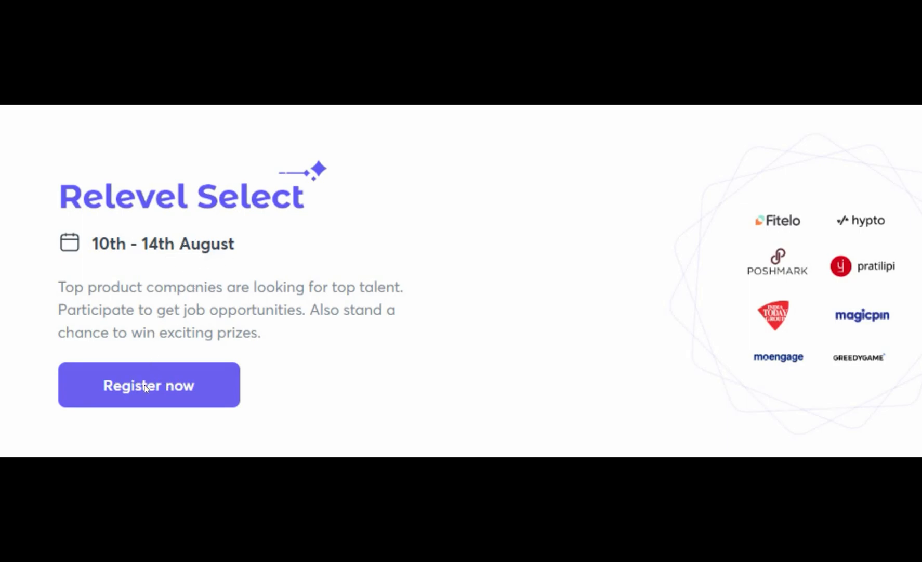
{"action": "mouse_move", "coordinate": [819, 235]}
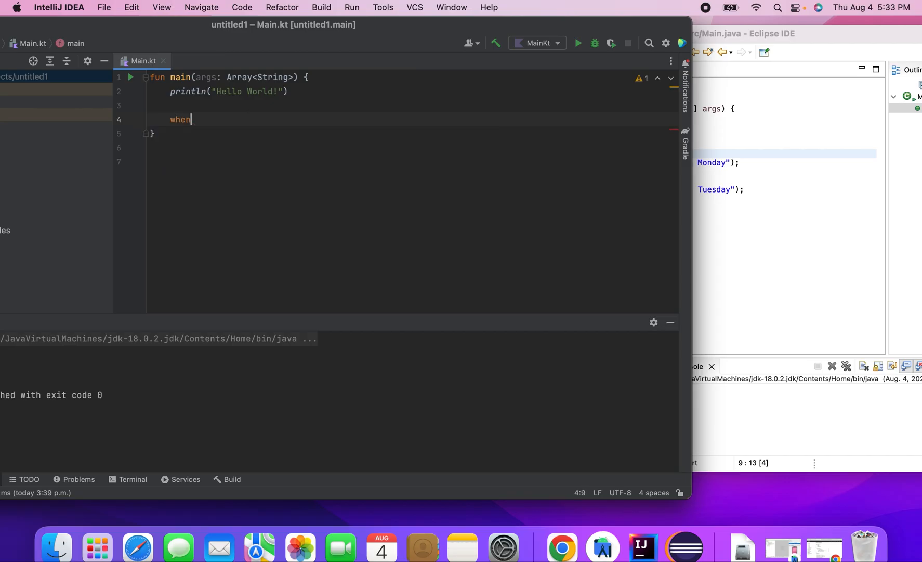
- Write when(day) and declare var day = 1 in the Kotlin main
{"action": "type", "text": "()"}
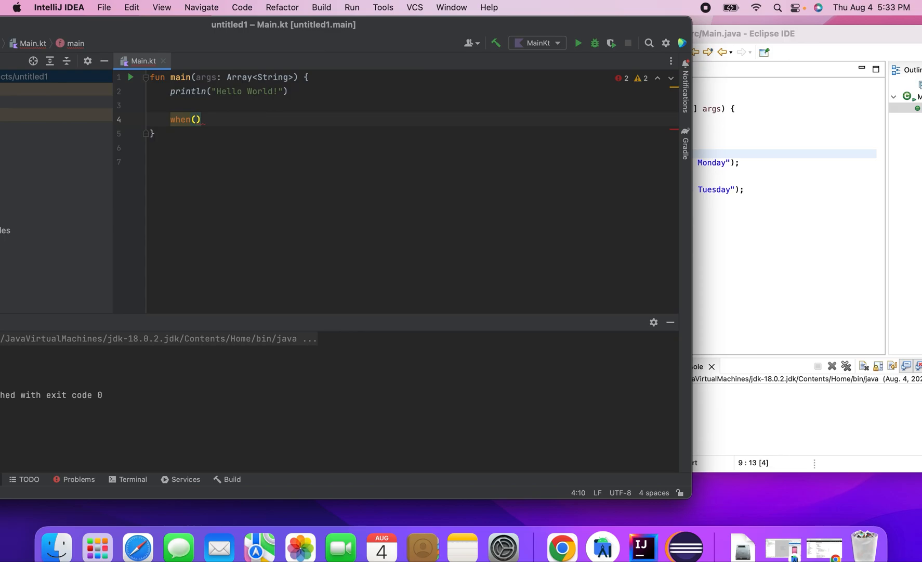
{"action": "type", "text": "day"}
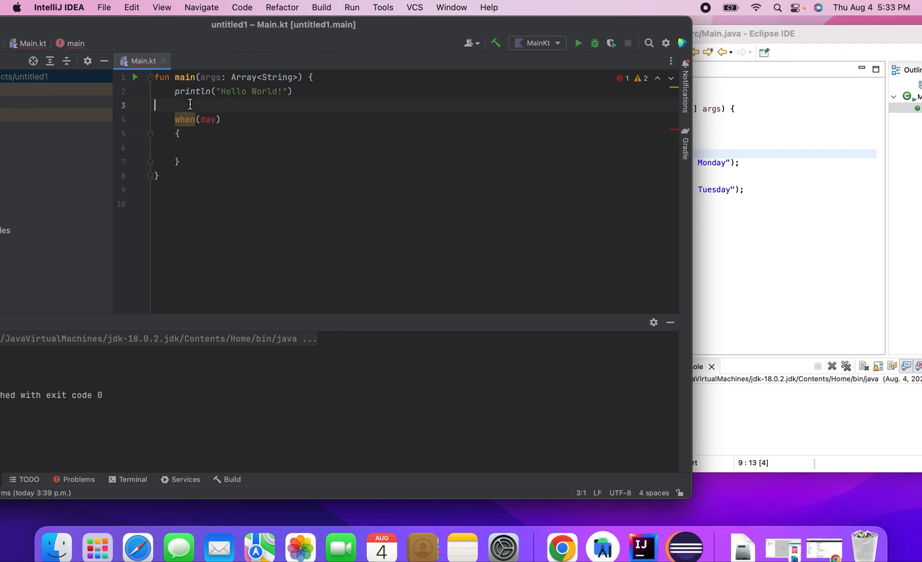
{"action": "type", "text": "var d"}
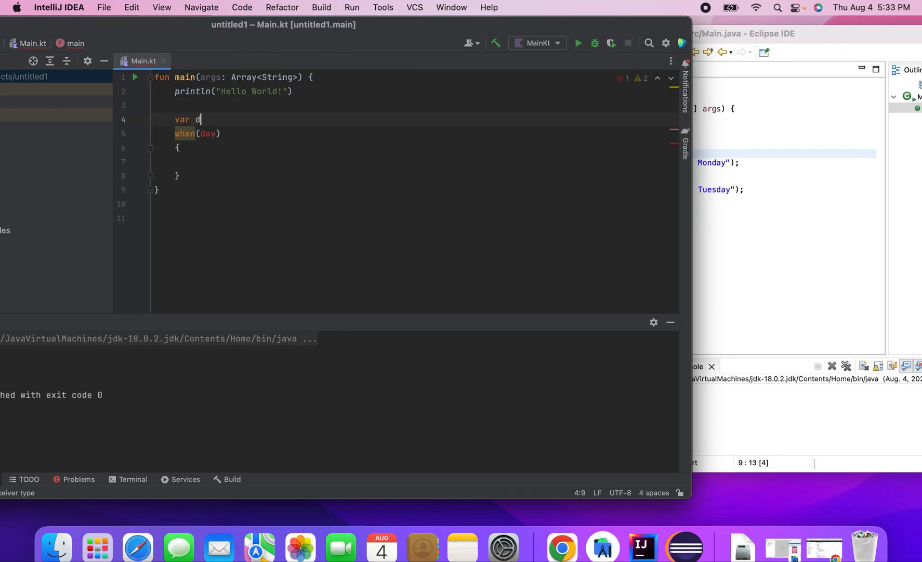
{"action": "type", "text": "ay"}
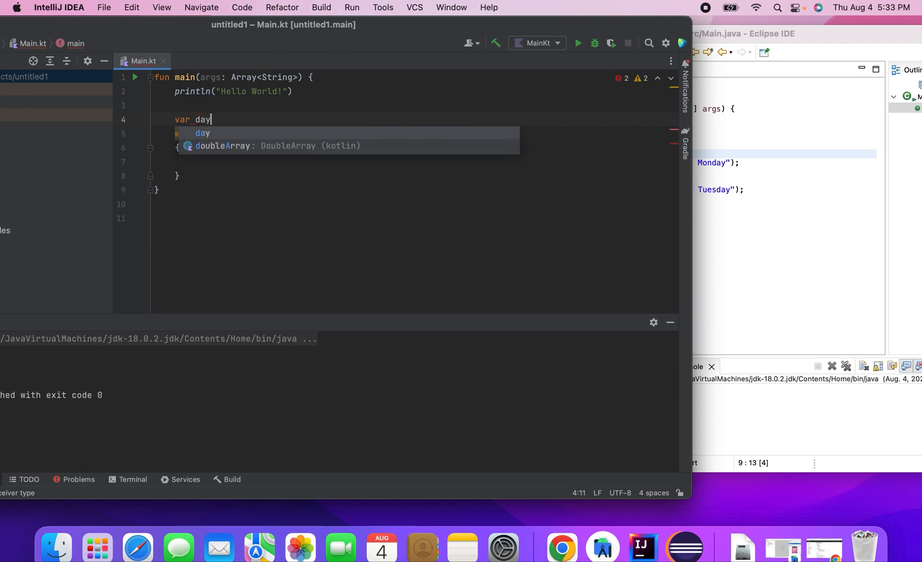
{"action": "type", "text": "=1"}
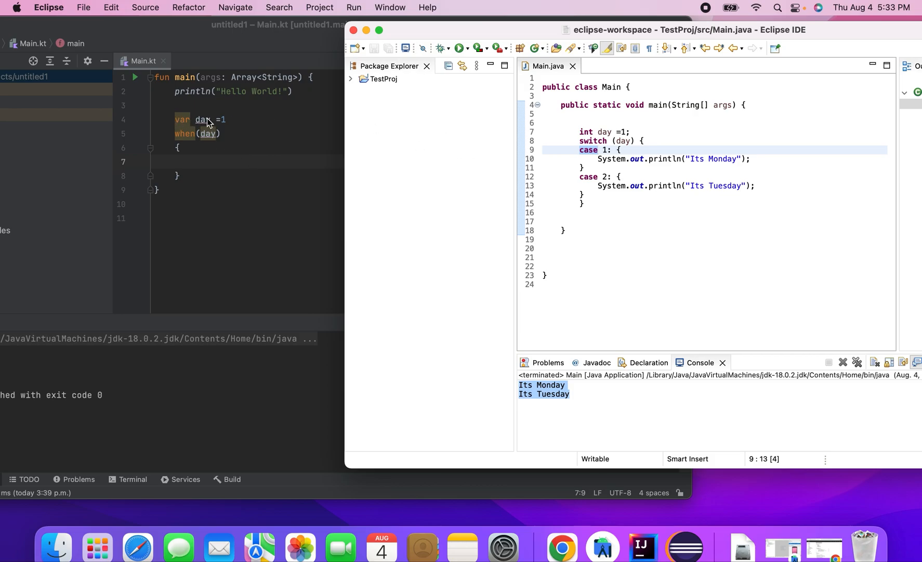
- Add a 1 -> print("Its monday") branch inside the when(day) block
{"action": "double_click", "coordinate": [206, 119]}
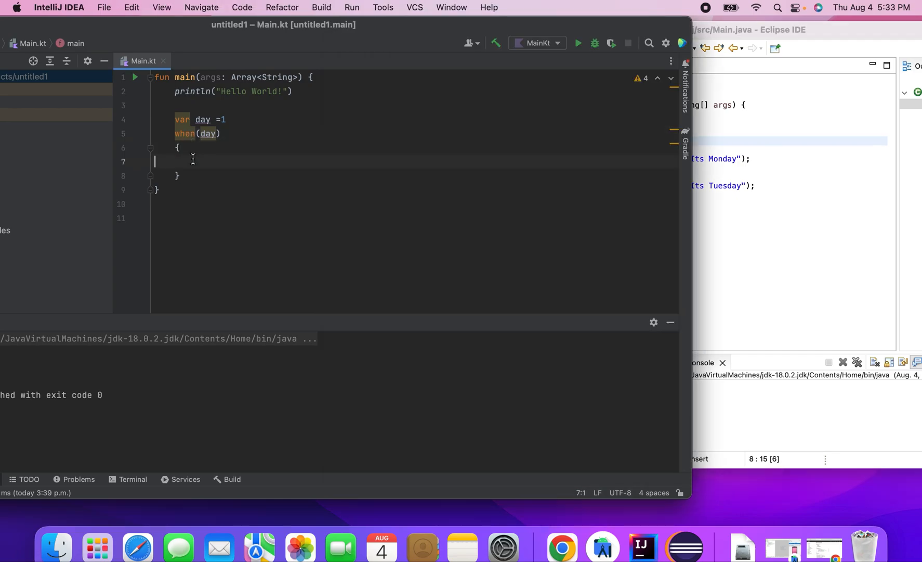
{"action": "type", "text": "1 ->"}
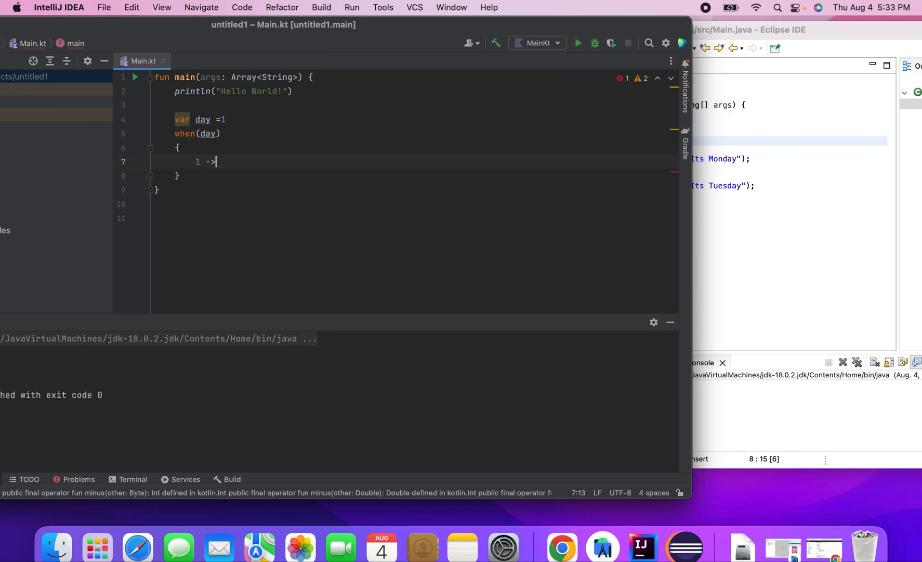
{"action": "type", "text": "print(\""}
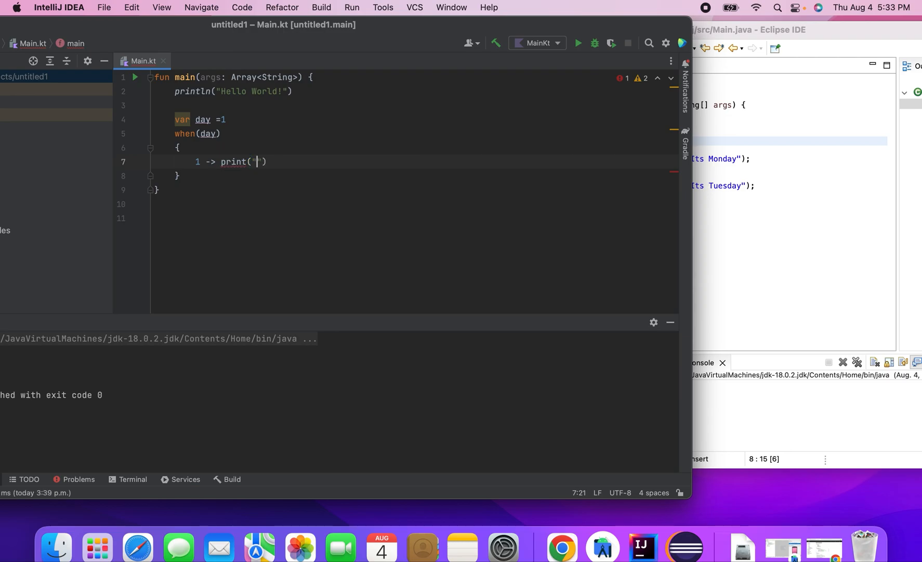
{"action": "type", "text": "Its monday"}
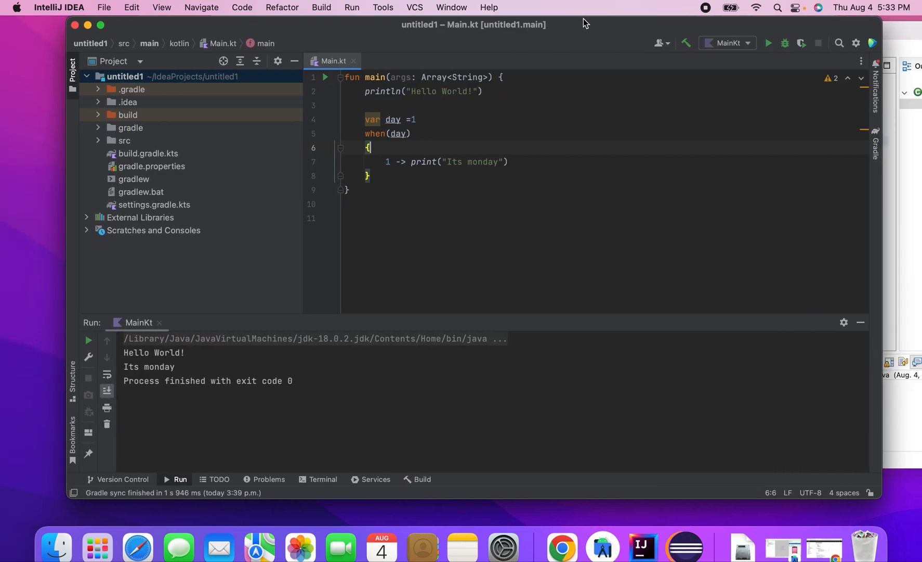
- Run the code, confirm "Its monday" prints, and open an empty line below that branch
{"action": "left_click", "coordinate": [686, 29]}
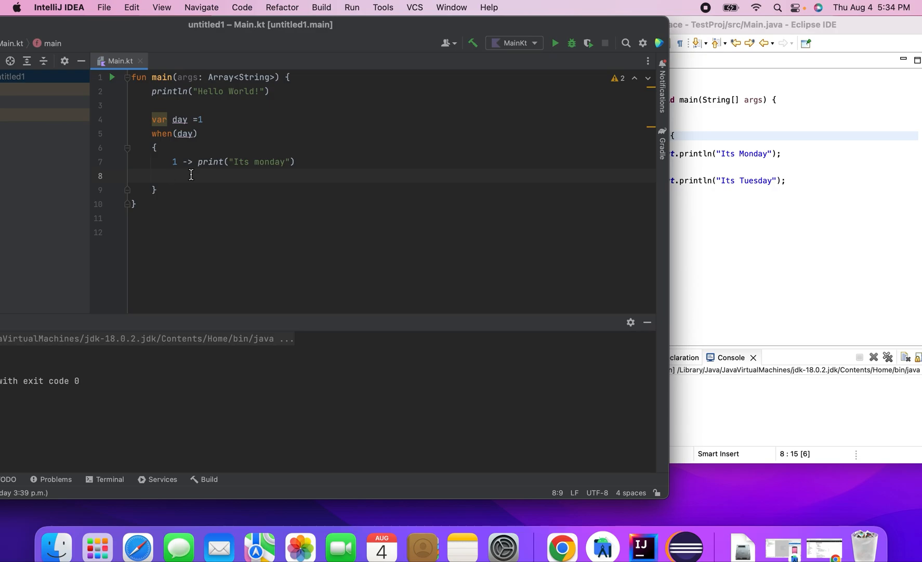
- Add an is Int -> println("Its a Integer") branch below the monday branch
{"action": "type", "text": "isI"}
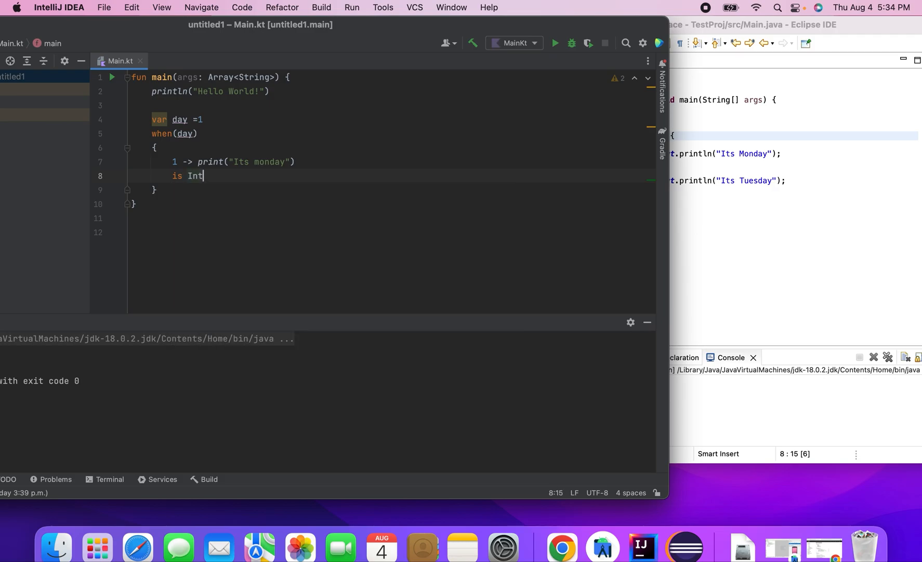
{"action": "type", "text": "-"}
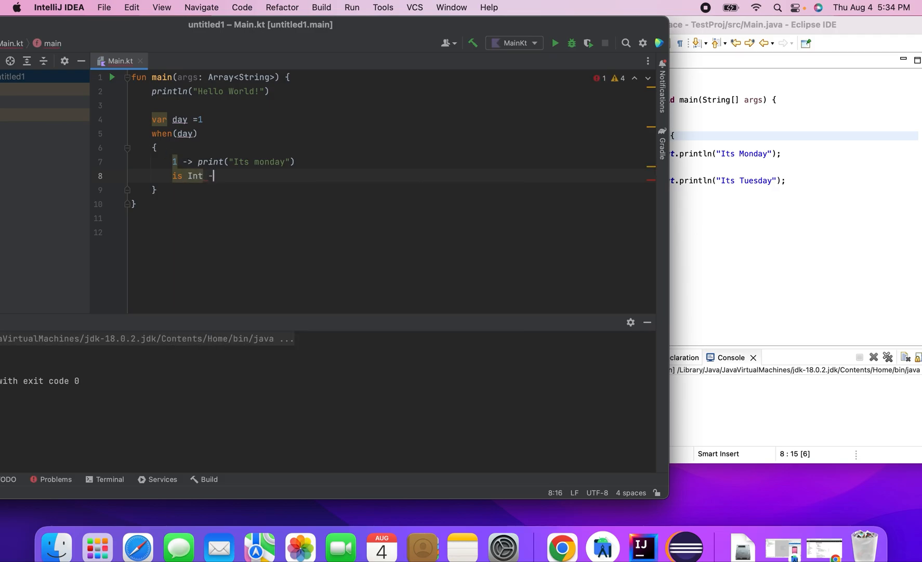
{"action": "type", "text": ">"}
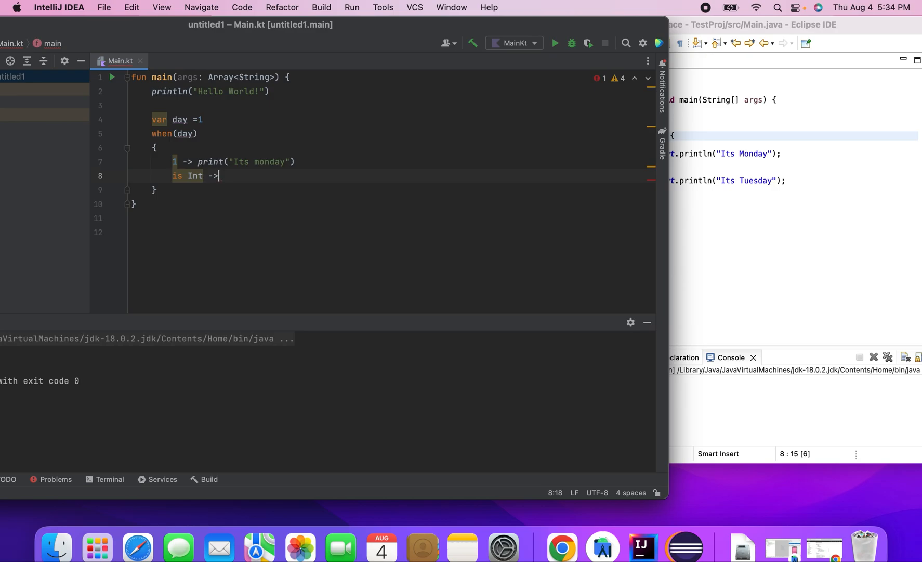
{"action": "type", "text": "println()"}
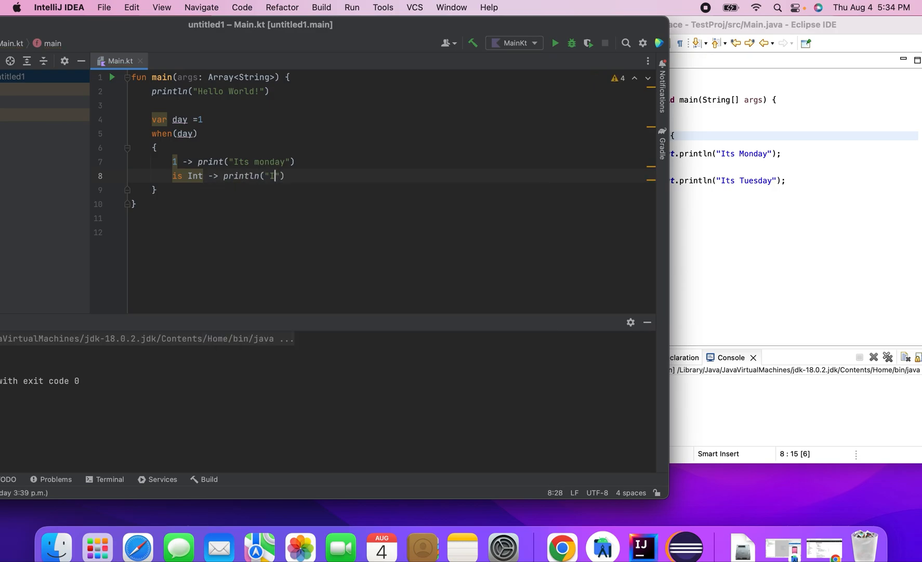
{"action": "type", "text": "ts a"}
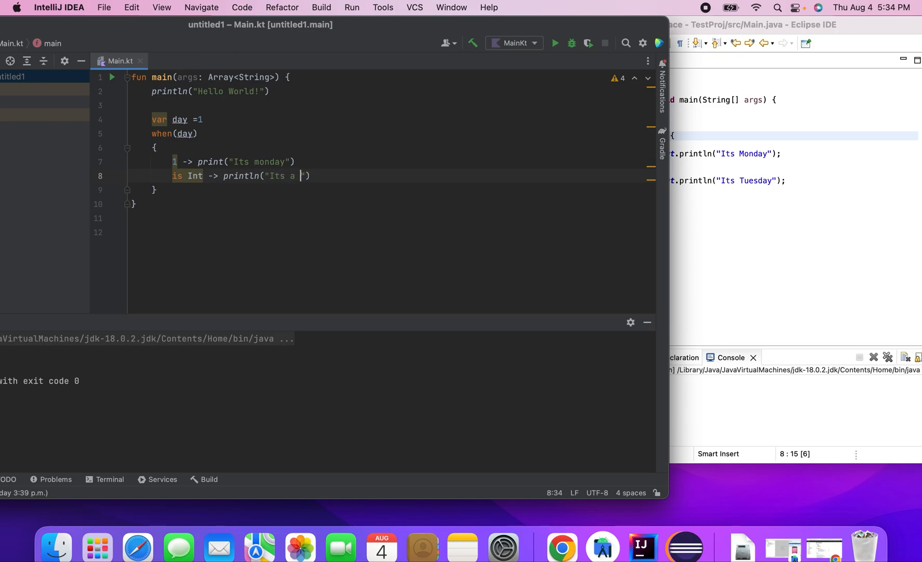
{"action": "type", "text": "Integer"}
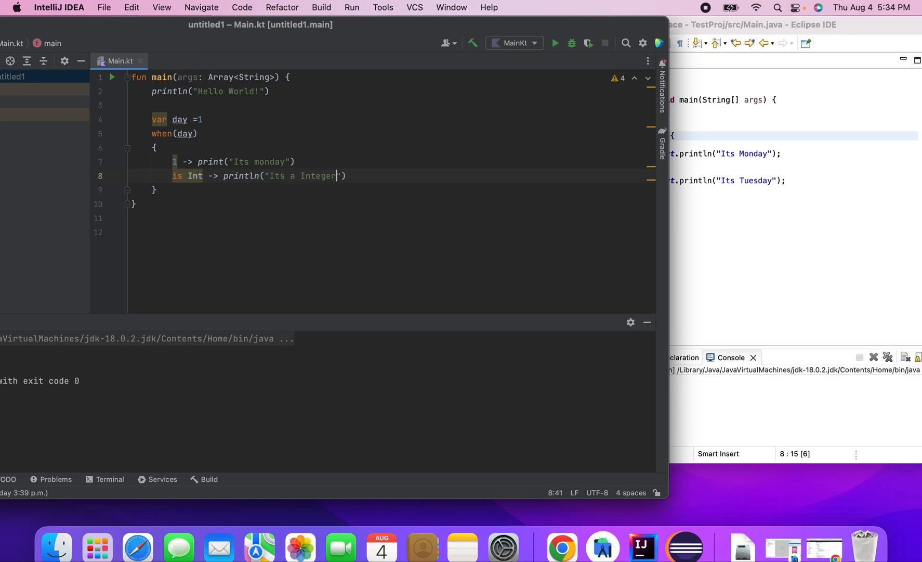
{"action": "left_click", "coordinate": [157, 146]}
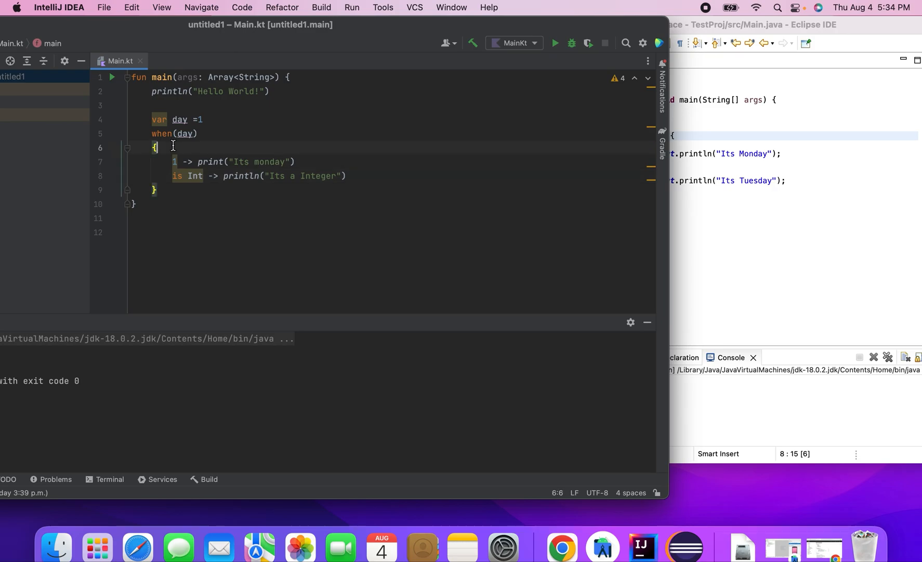
{"action": "left_click", "coordinate": [554, 43]}
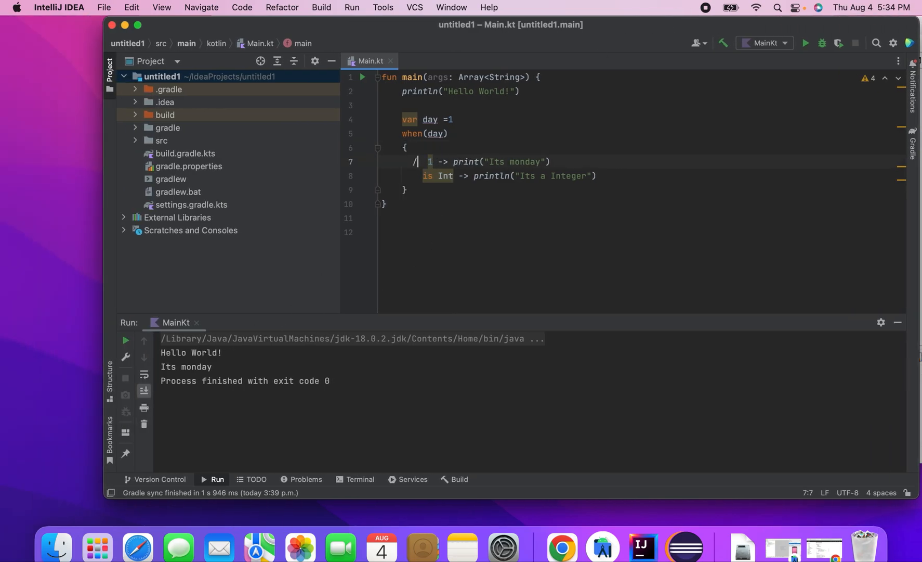
- Comment out the 1 -> monday branch and rerun, printing "Its a Integer"
{"action": "type", "text": "/"}
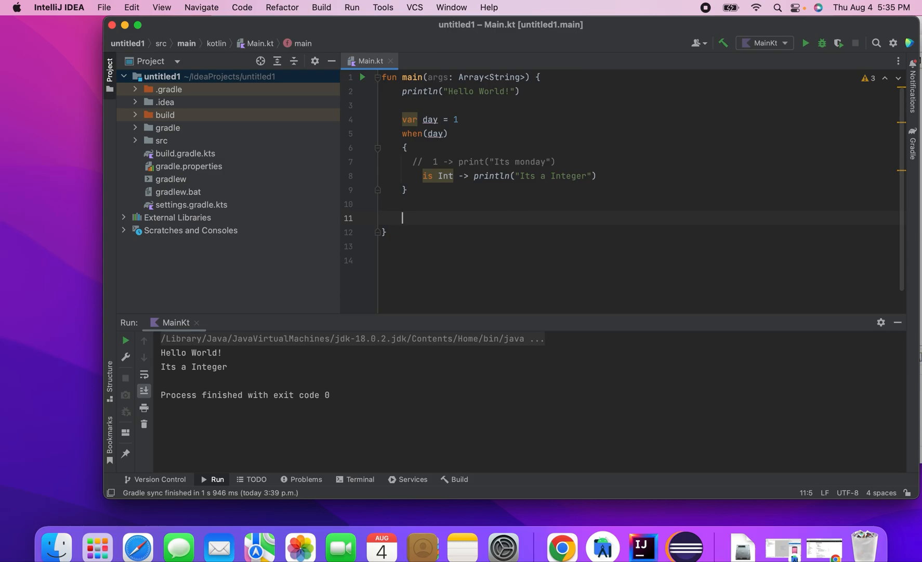
- Declare fun checkSwitch(value: Any) { } below the when block, correcting name typos
{"action": "type", "text": "fun"}
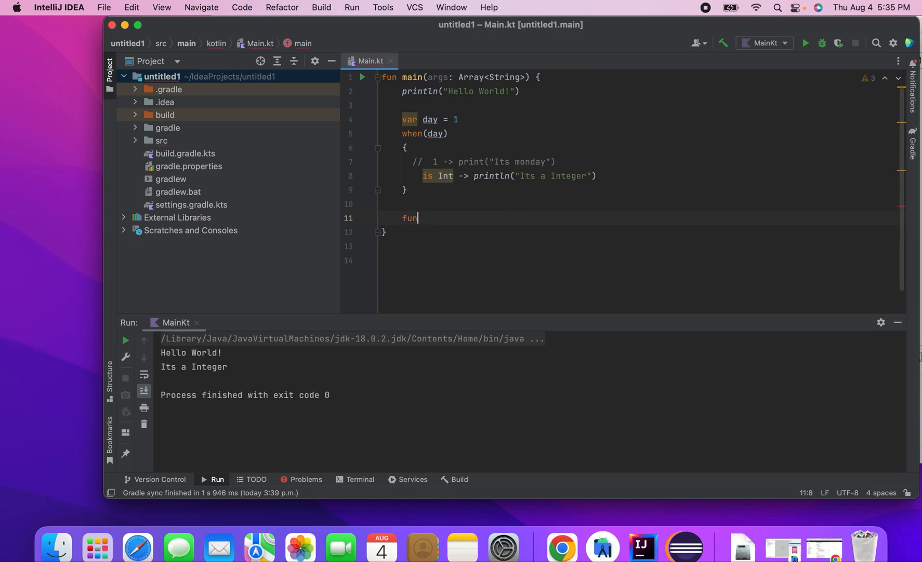
{"action": "type", "text": "checkSwicth("}
{"action": "type", "text": "{"}
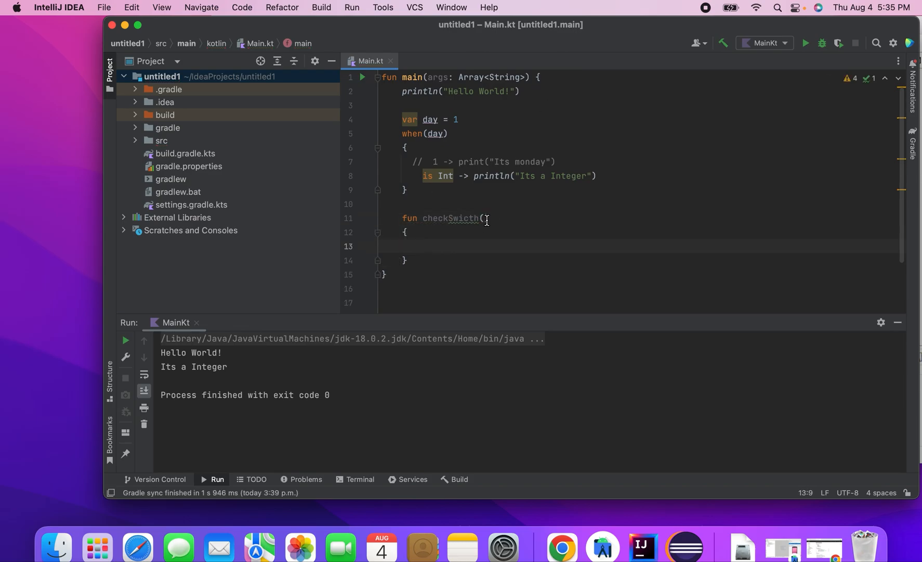
{"action": "type", "text": "b"}
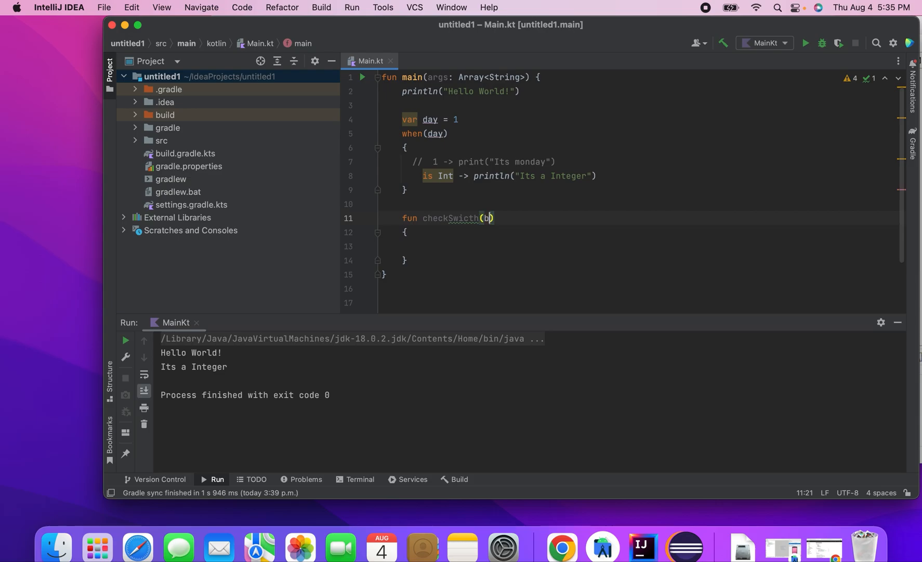
{"action": "type", "text": "akue"}
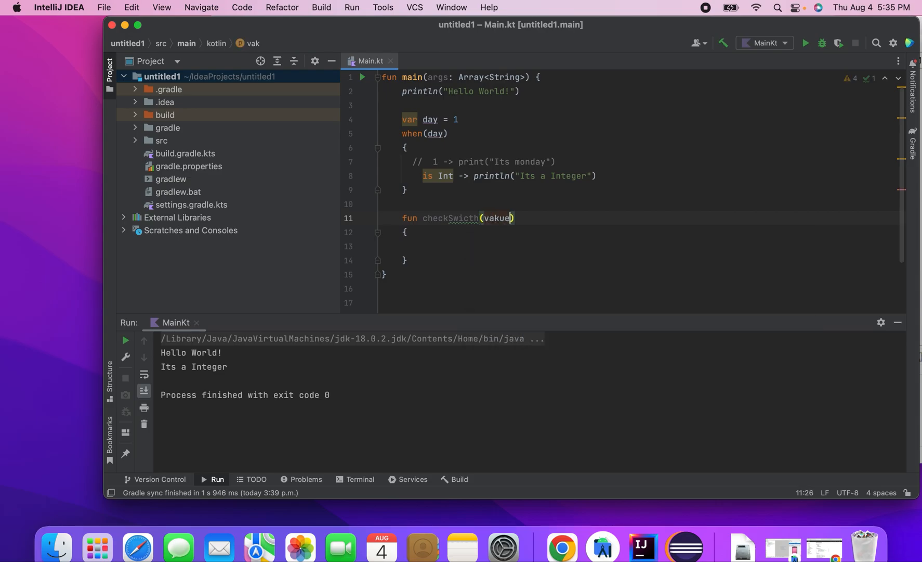
{"action": "type", "text": "vale"}
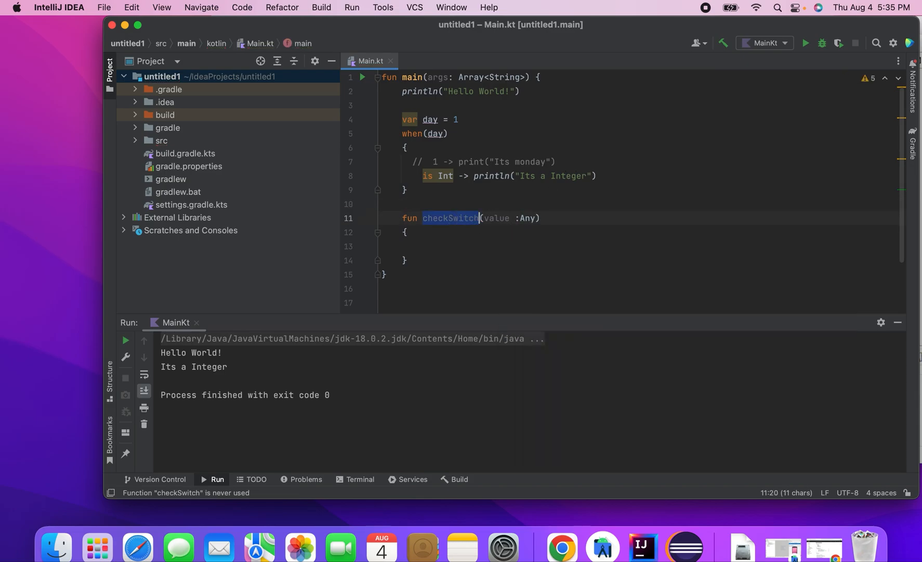
- Move the when block into checkSwitch and switch it on value instead of day
{"action": "left_click_drag", "start_coordinate": [402, 134], "coordinate": [408, 189]}
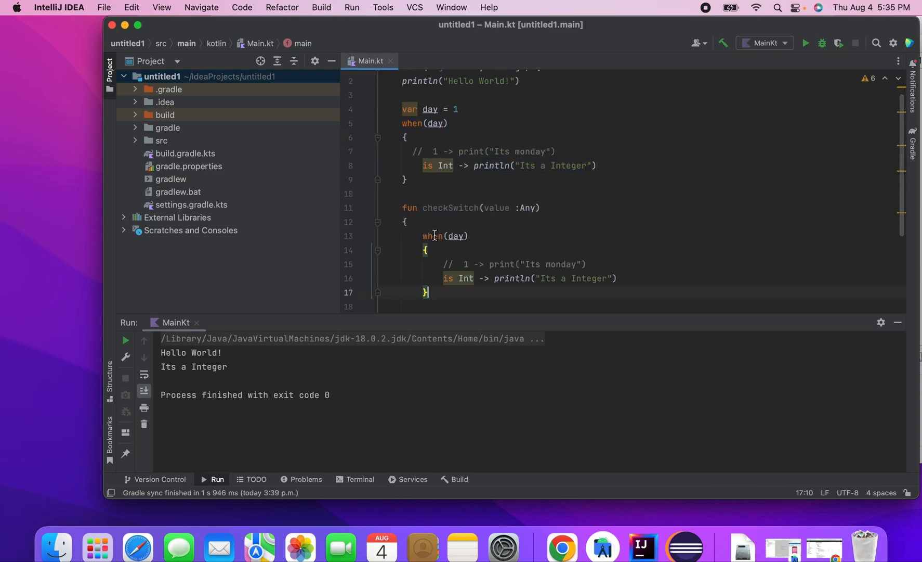
{"action": "type", "text": "v"}
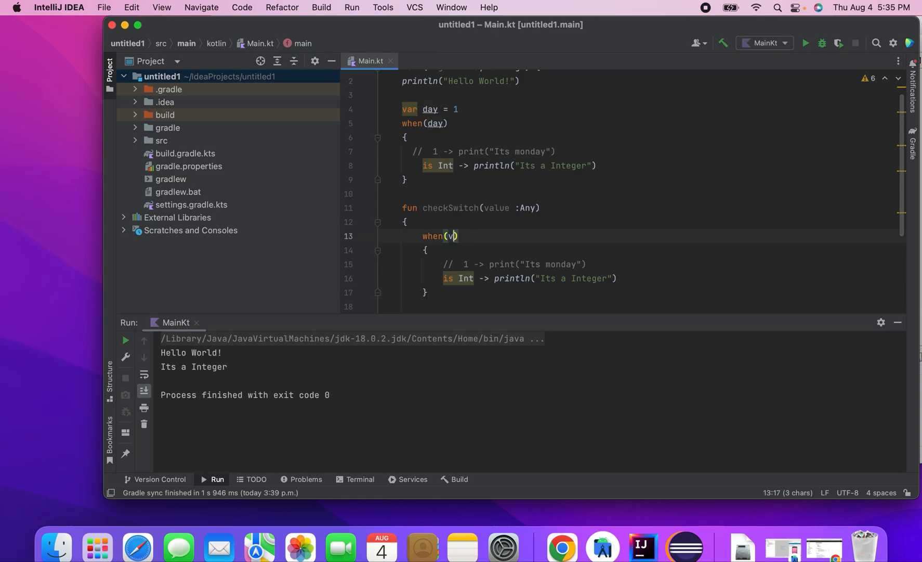
{"action": "type", "text": "alue"}
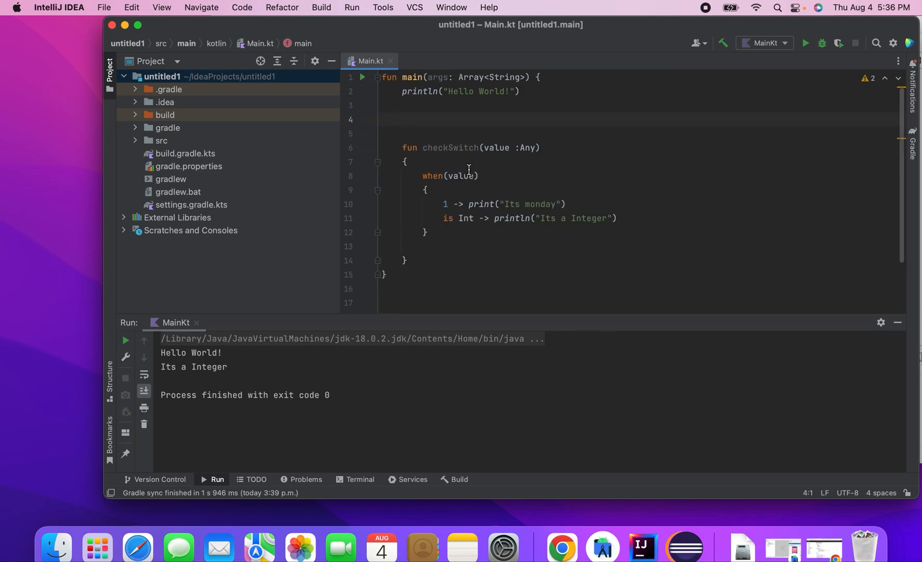
- Select the checkSwitch function body inside main to move it out
{"action": "left_click_drag", "start_coordinate": [385, 131], "coordinate": [406, 260]}
{"action": "type", "text": "checkSwitch("}
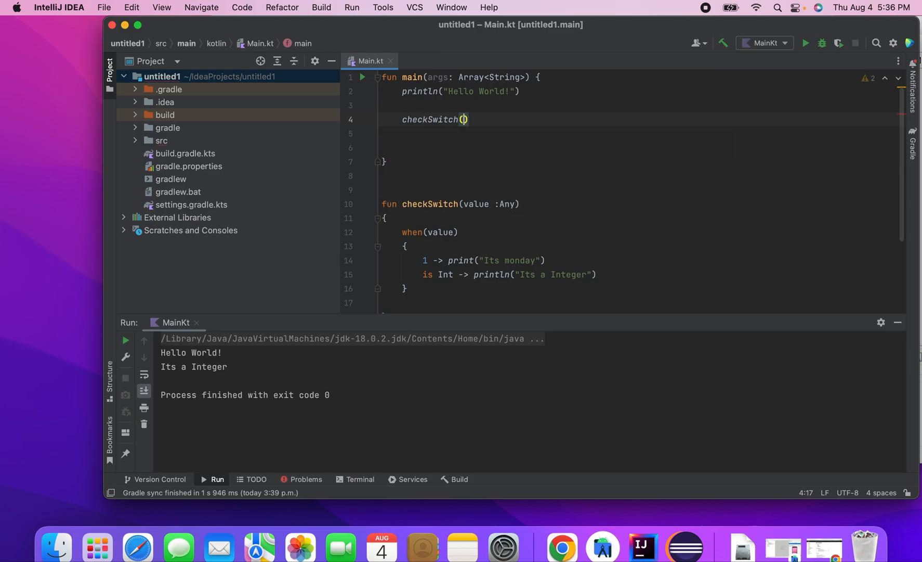
- Pass 1 to checkSwitch, run to print 'Its monday', and return to the call
{"action": "type", "text": "5"}
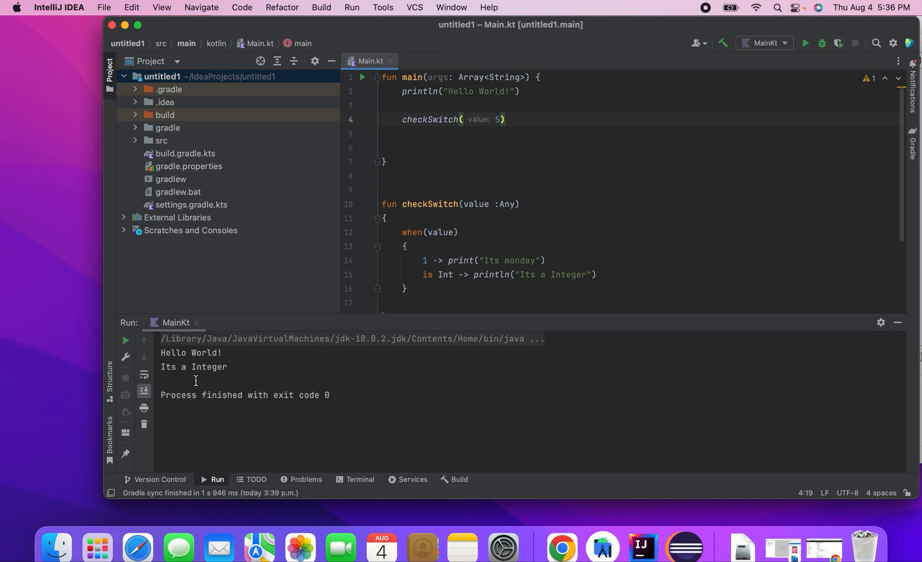
{"action": "type", "text": "1"}
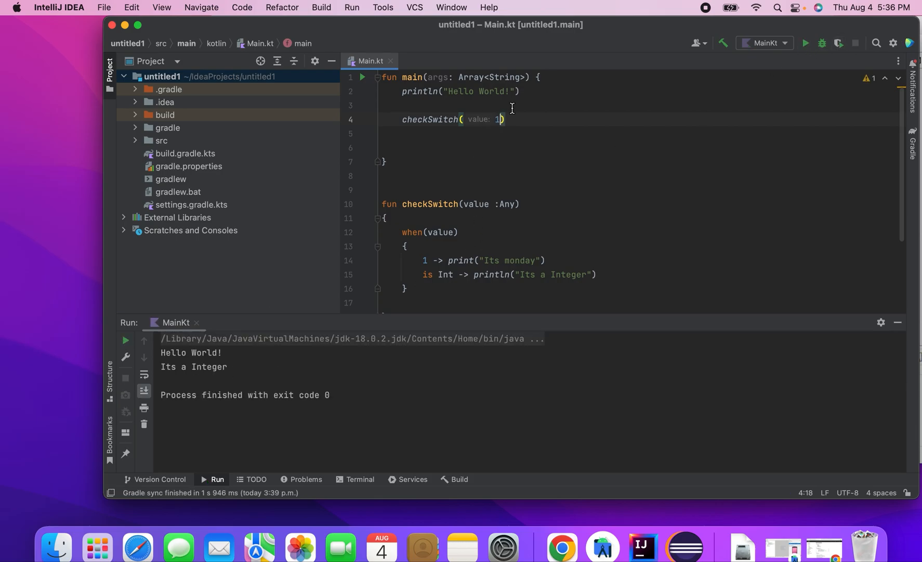
{"action": "left_click", "coordinate": [126, 390]}
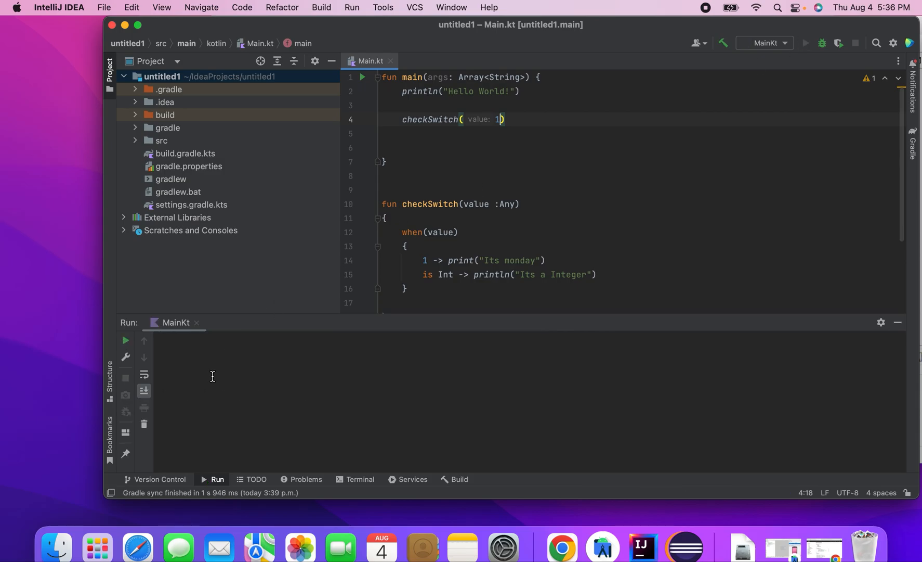
{"action": "left_click", "coordinate": [805, 43]}
{"action": "type", "text": "checkSwitch(1"}
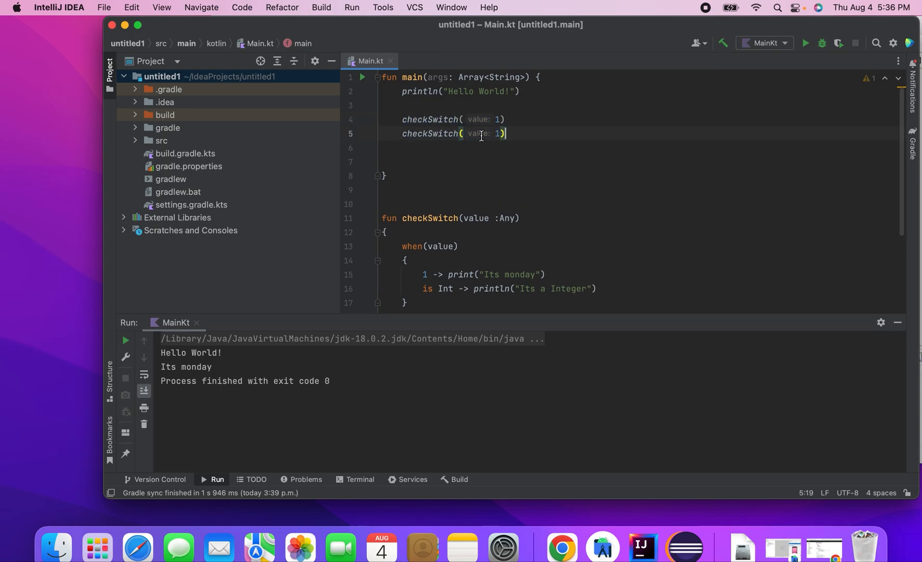
- Pass "Deepesh" to the second call and add an is String branch with println
{"action": "type", "text": "\""}
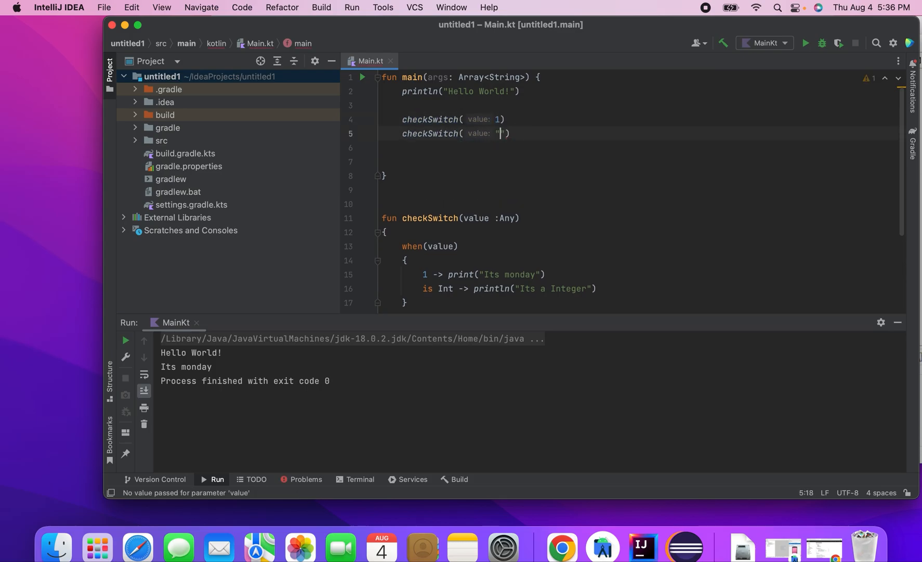
{"action": "type", "text": "Deepesh"}
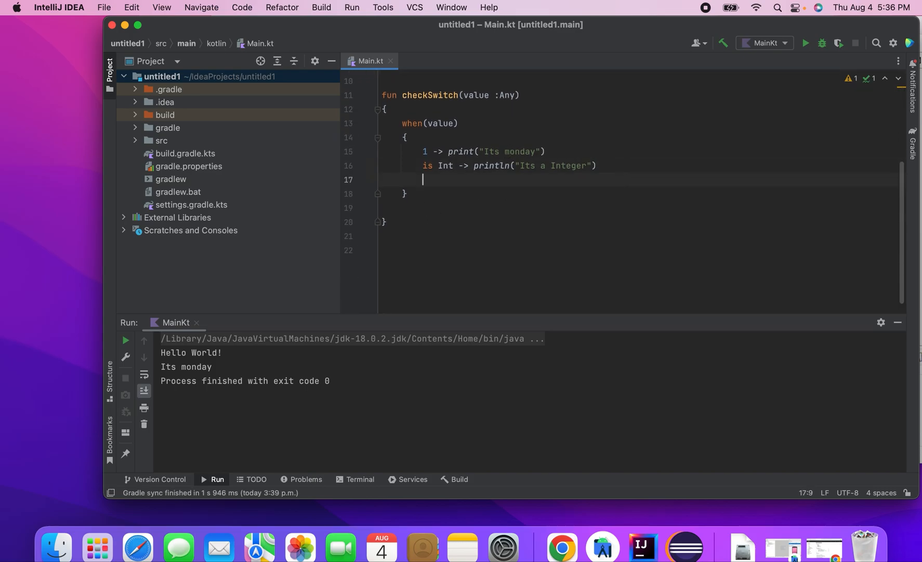
{"action": "type", "text": "is String ->"}
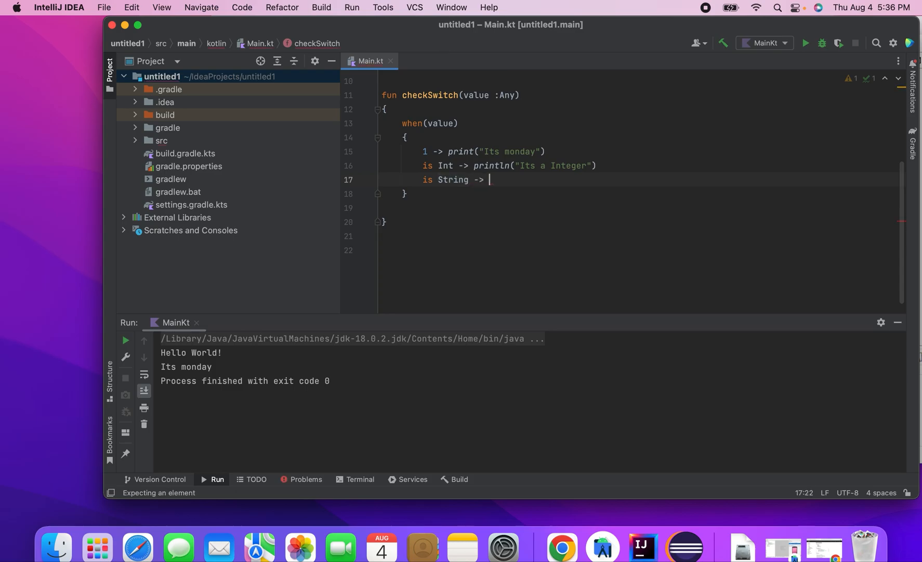
{"action": "type", "text": "println(\"Ints String\""}
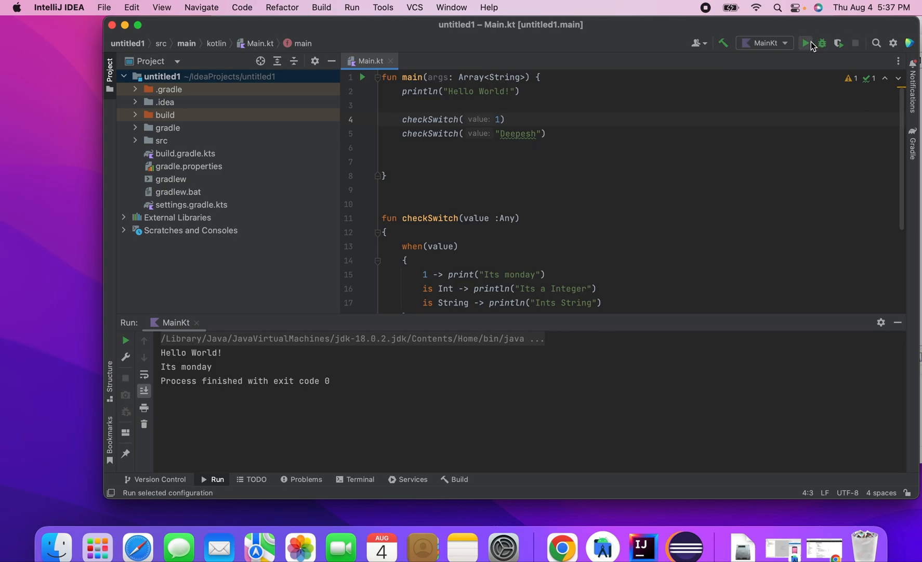
- Run both calls, change the String message to 'its an String', and rerun
{"action": "left_click", "coordinate": [805, 43]}
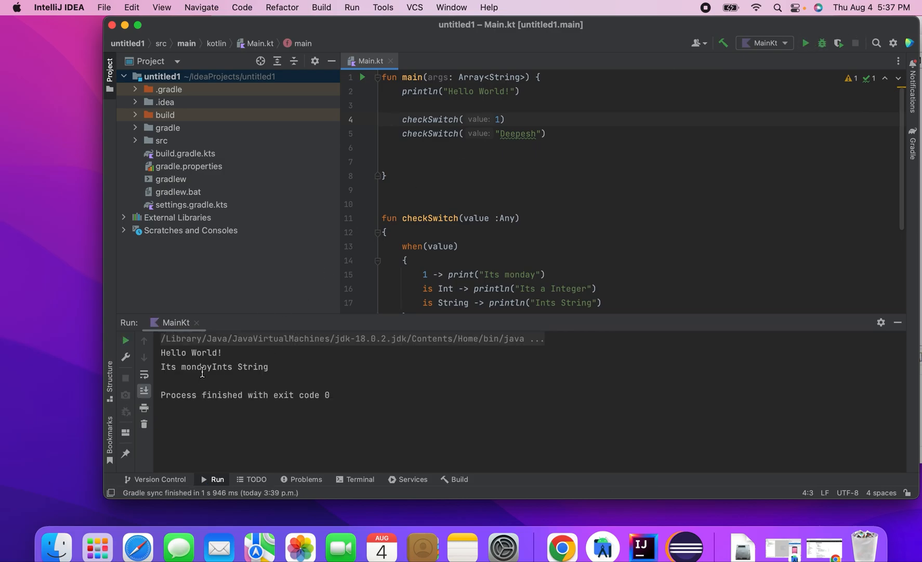
{"action": "mouse_move", "coordinate": [381, 305]}
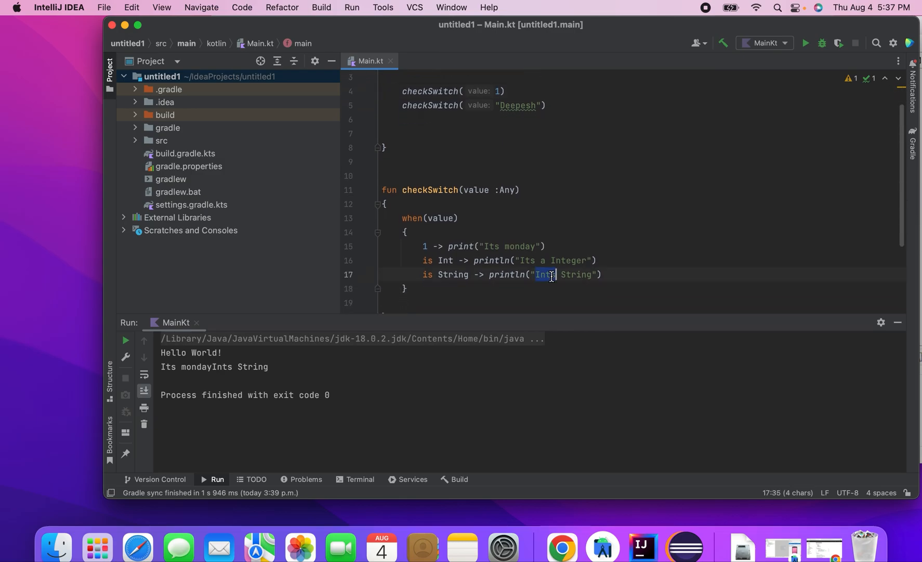
{"action": "type", "text": "its"}
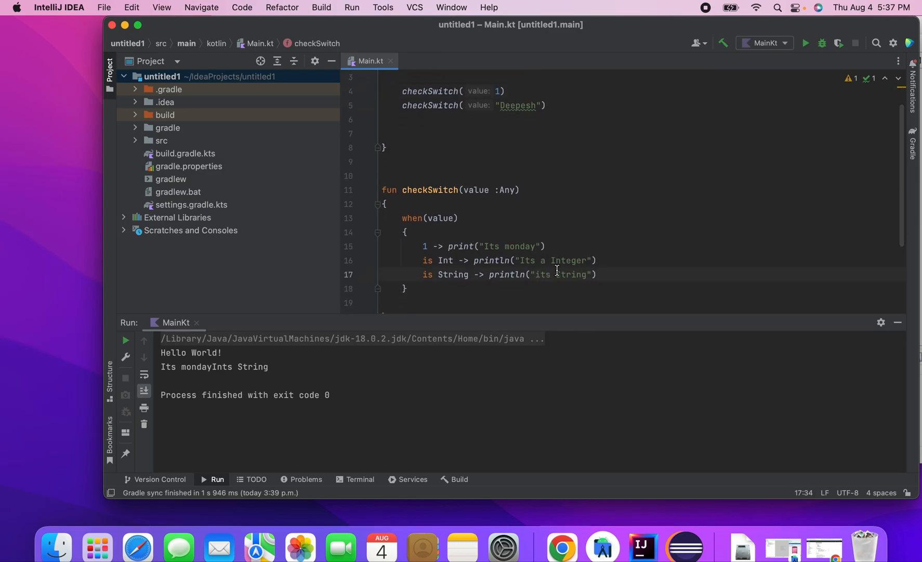
{"action": "type", "text": "an"}
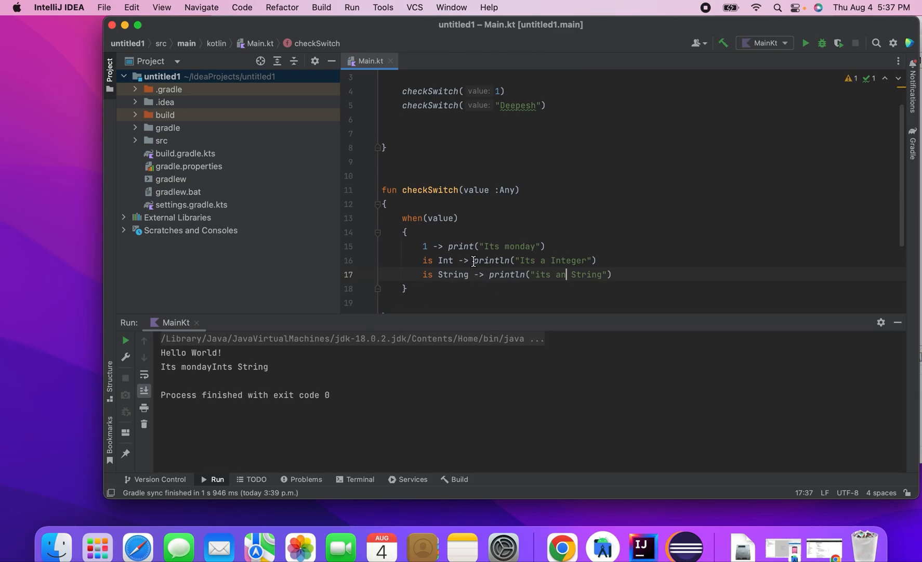
{"action": "left_click", "coordinate": [395, 91]}
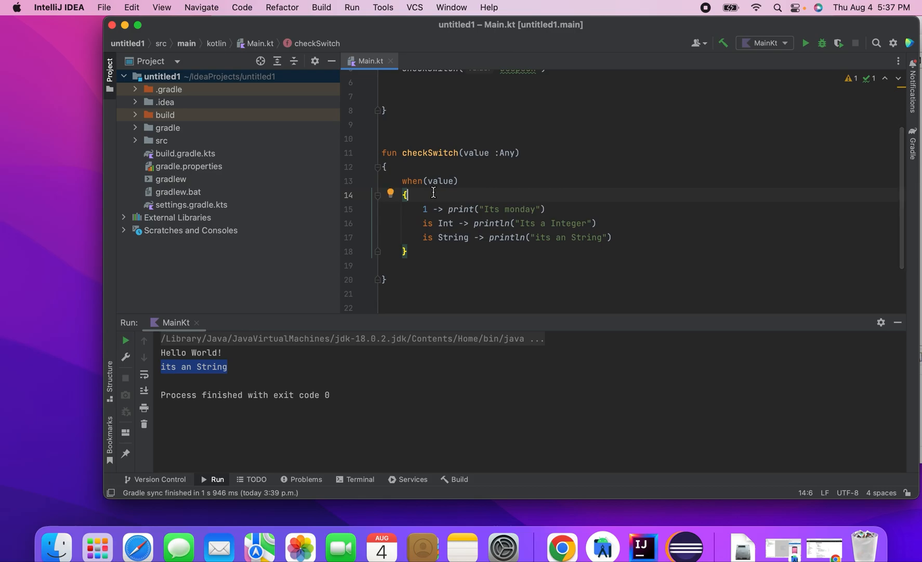
{"action": "mouse_move", "coordinate": [435, 237]}
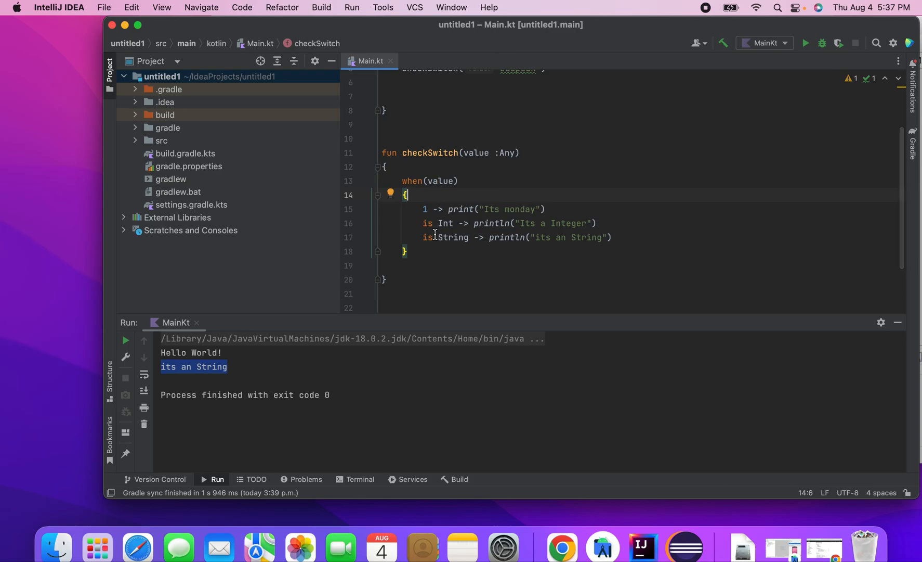
{"action": "mouse_move", "coordinate": [452, 237]}
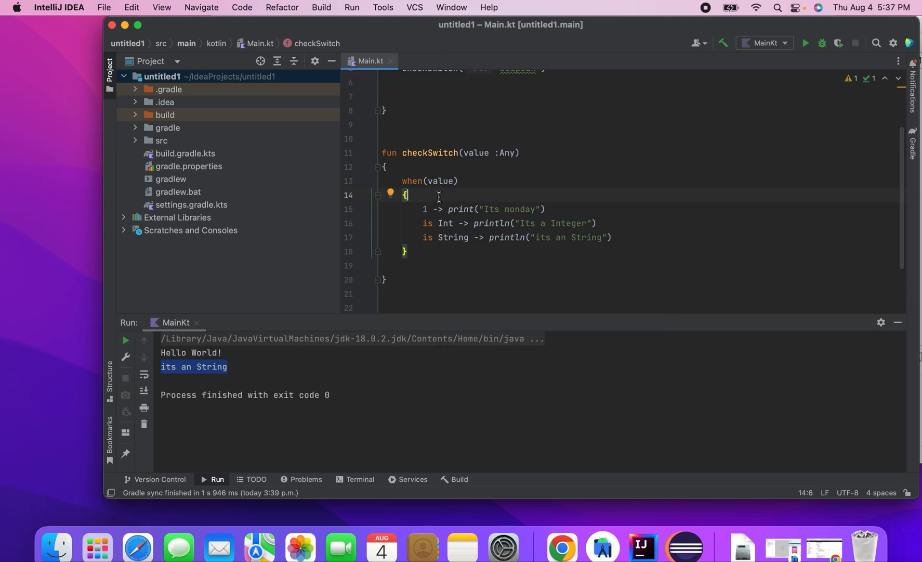
{"action": "mouse_move", "coordinate": [451, 237]}
{"action": "type", "text": "else ->"}
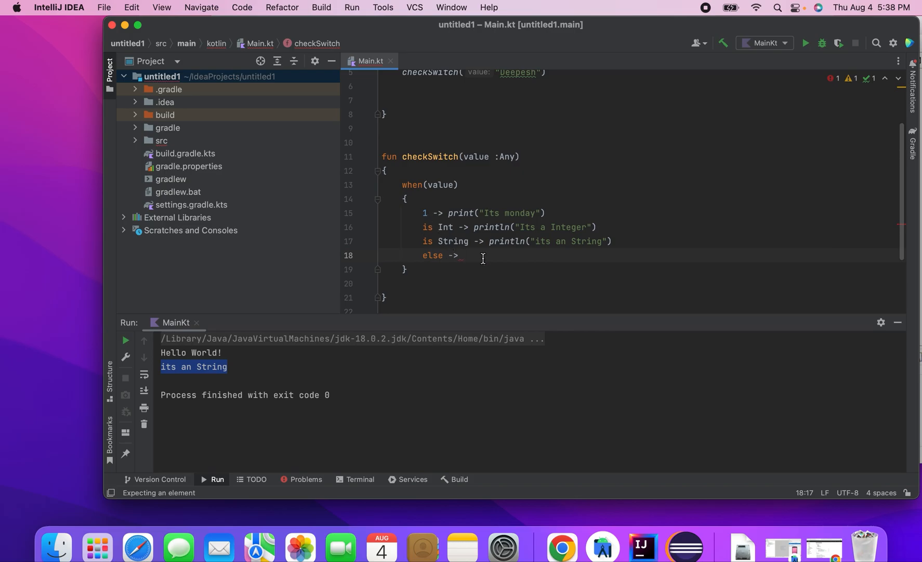
- Type the else branch println 'The Input does not belong to any of the case statments'
{"action": "type", "text": "println("}
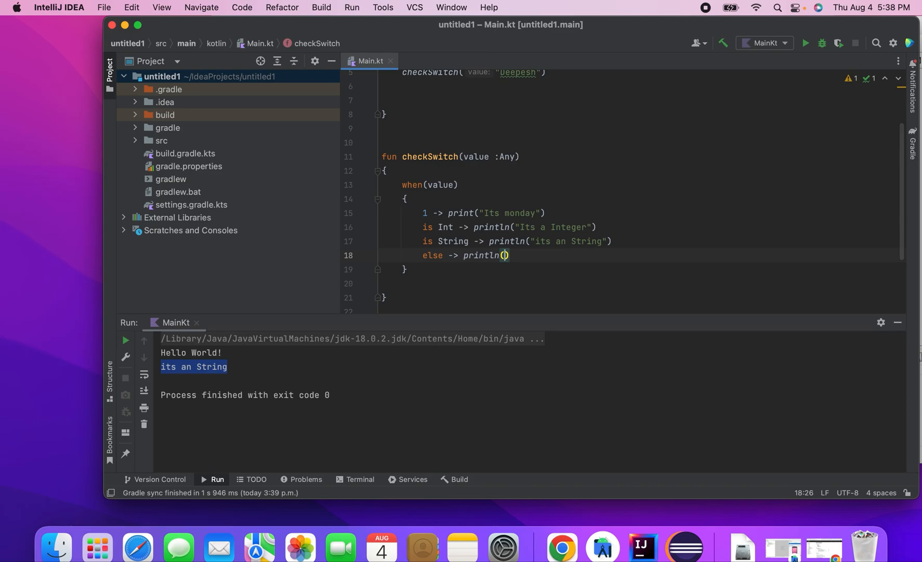
{"action": "type", "text": "'The Inou"}
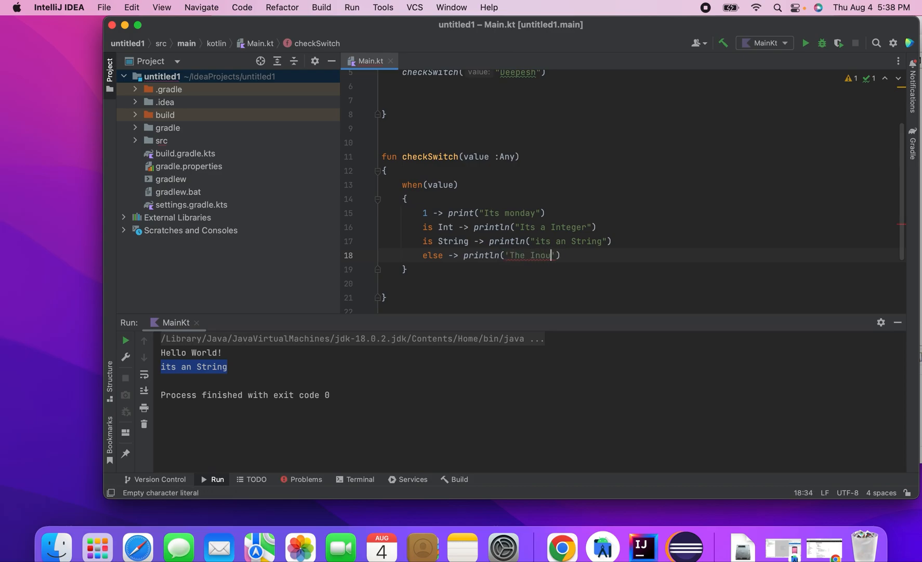
{"action": "type", "text": "put does not beling to any"}
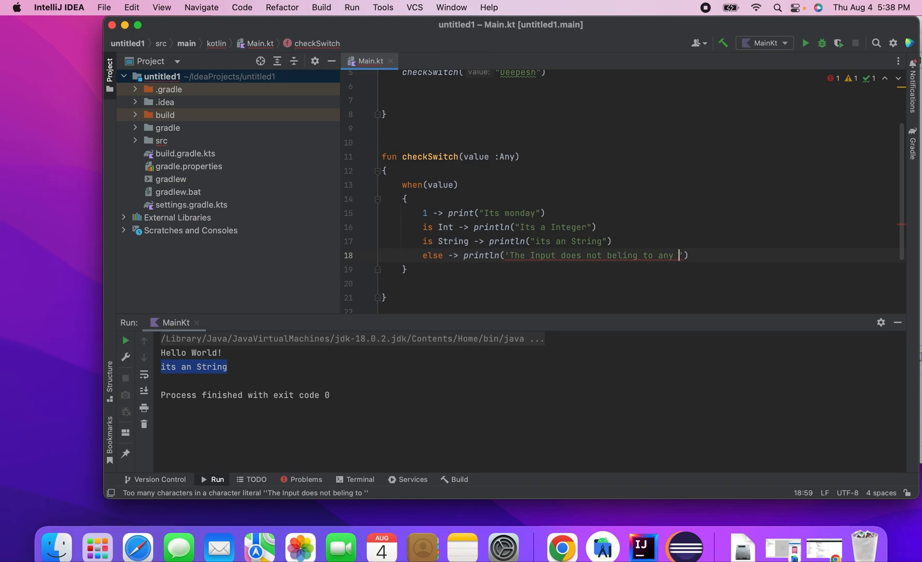
{"action": "type", "text": "of the case"}
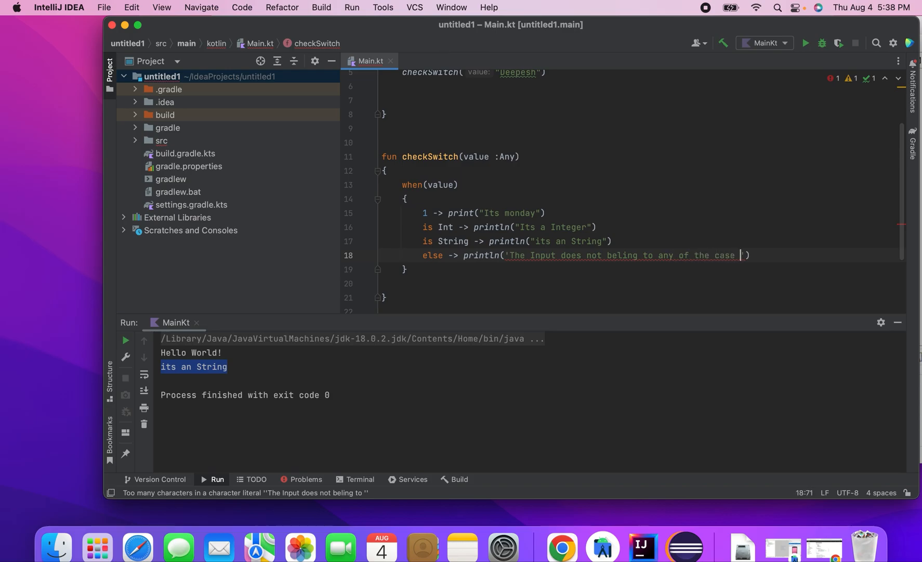
{"action": "type", "text": "statments"}
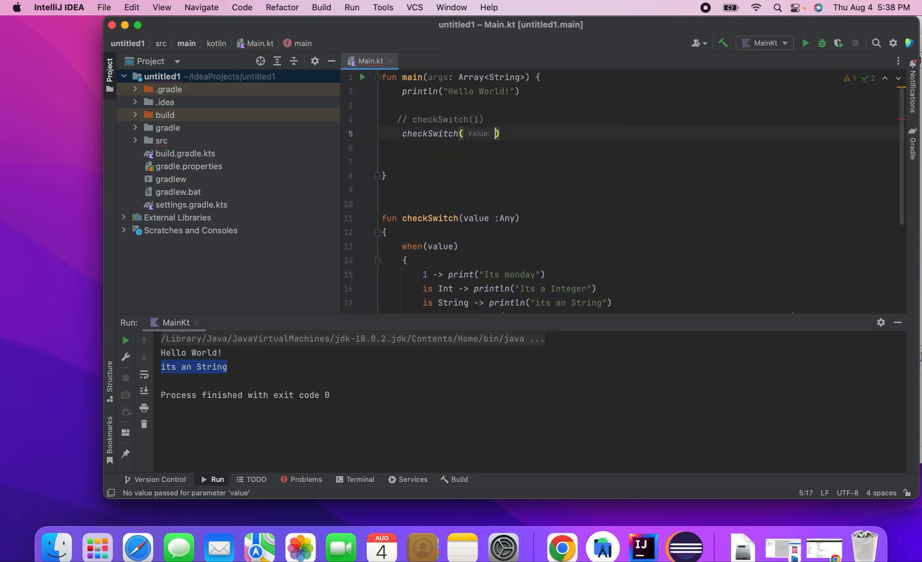
- Run checkSwitch(false) and scroll to the else-branch message in the output
{"action": "type", "text": "false"}
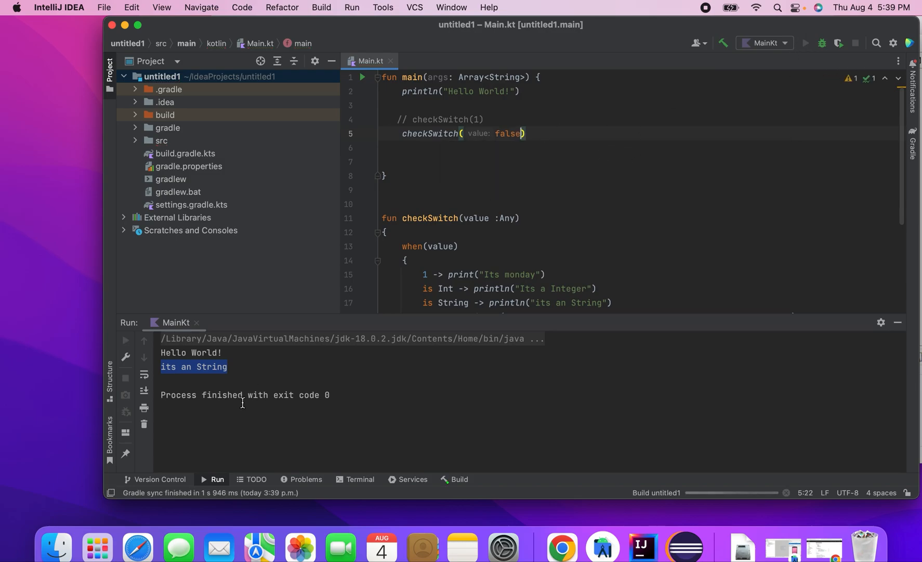
{"action": "left_click", "coordinate": [806, 43]}
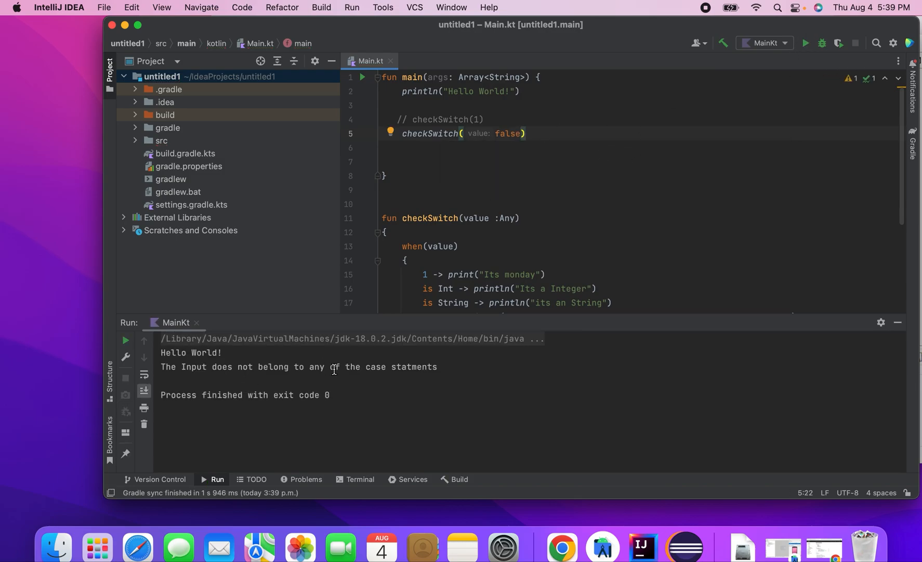
{"action": "scroll", "scroll_direction": "down", "scroll_amount": 3}
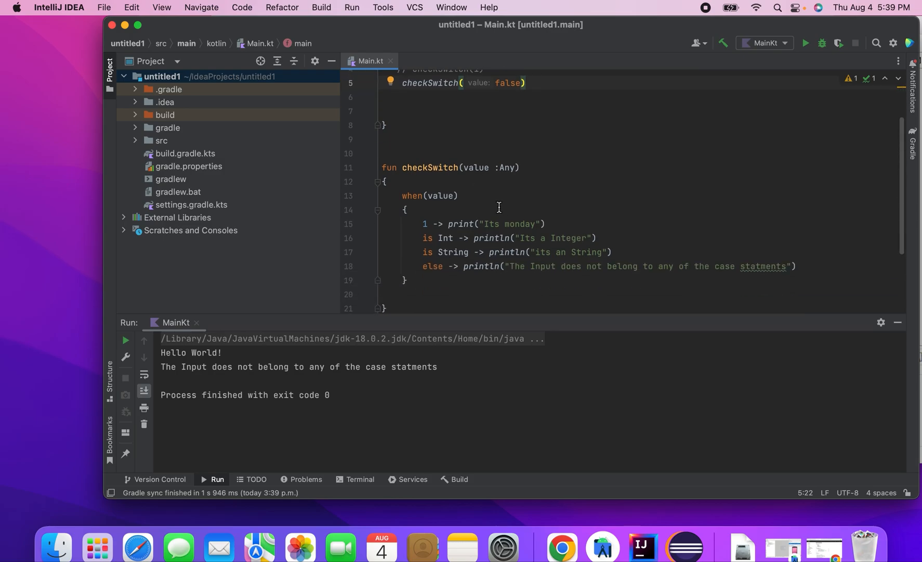